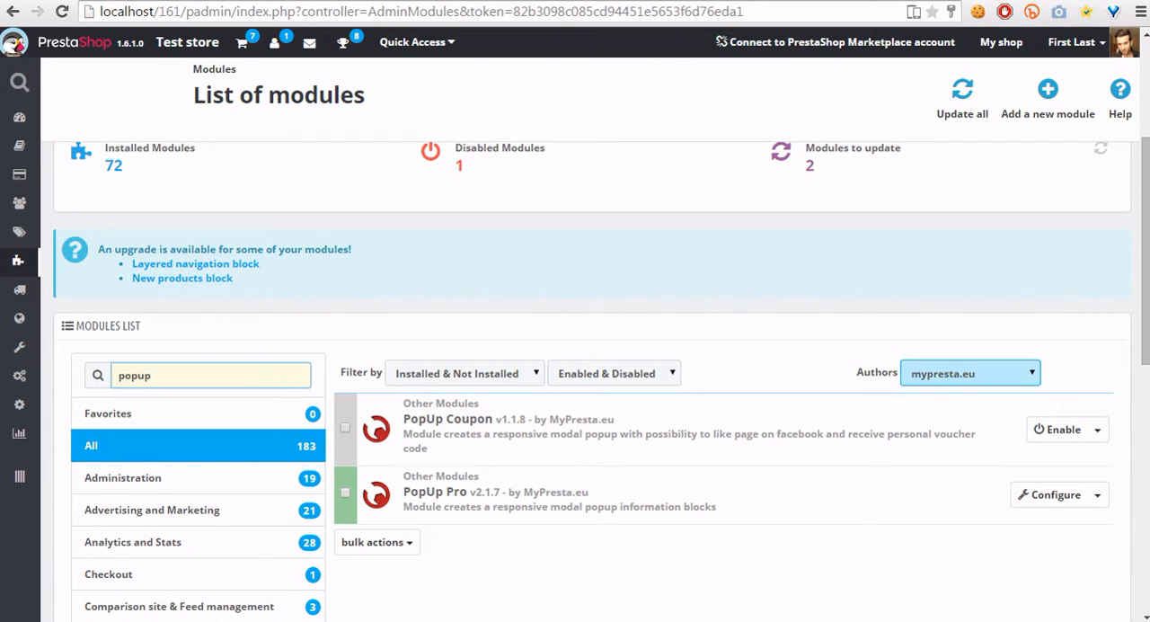
Find the PopUp Pro module by searching 'popu' and go to its Configure page
click(212, 374)
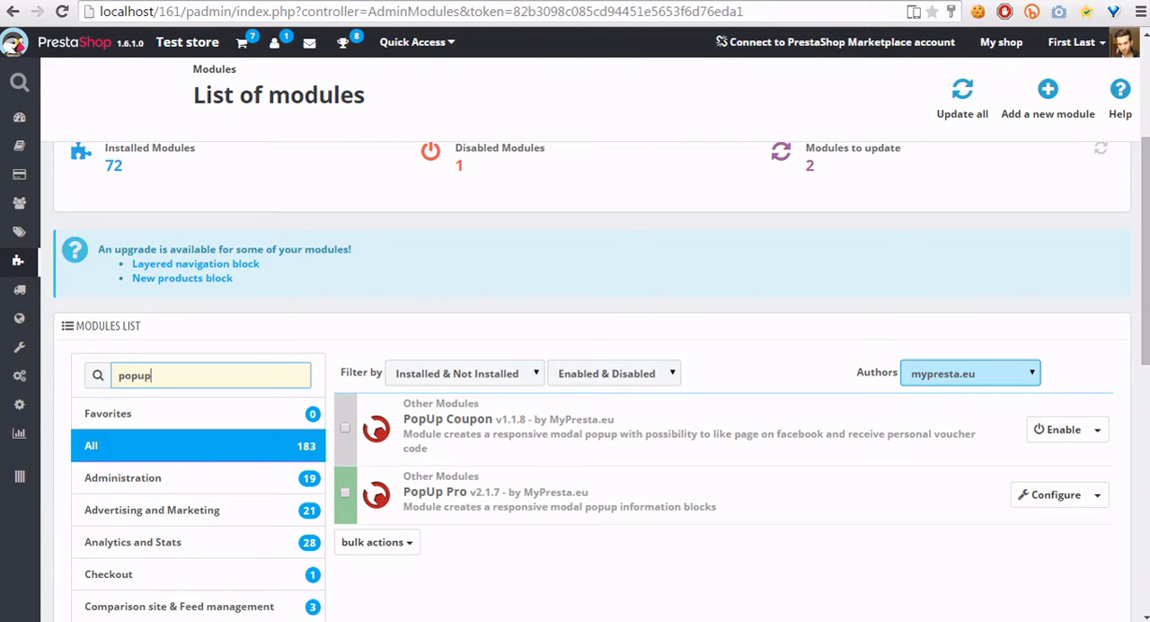
mouse_move(1057, 494)
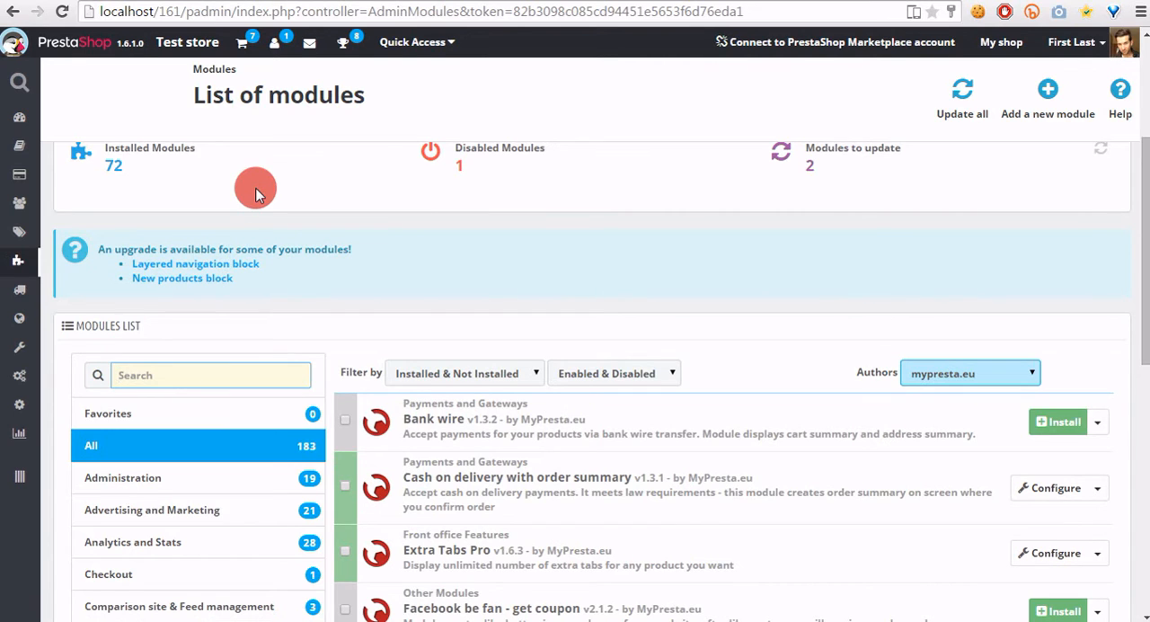
text(popup)
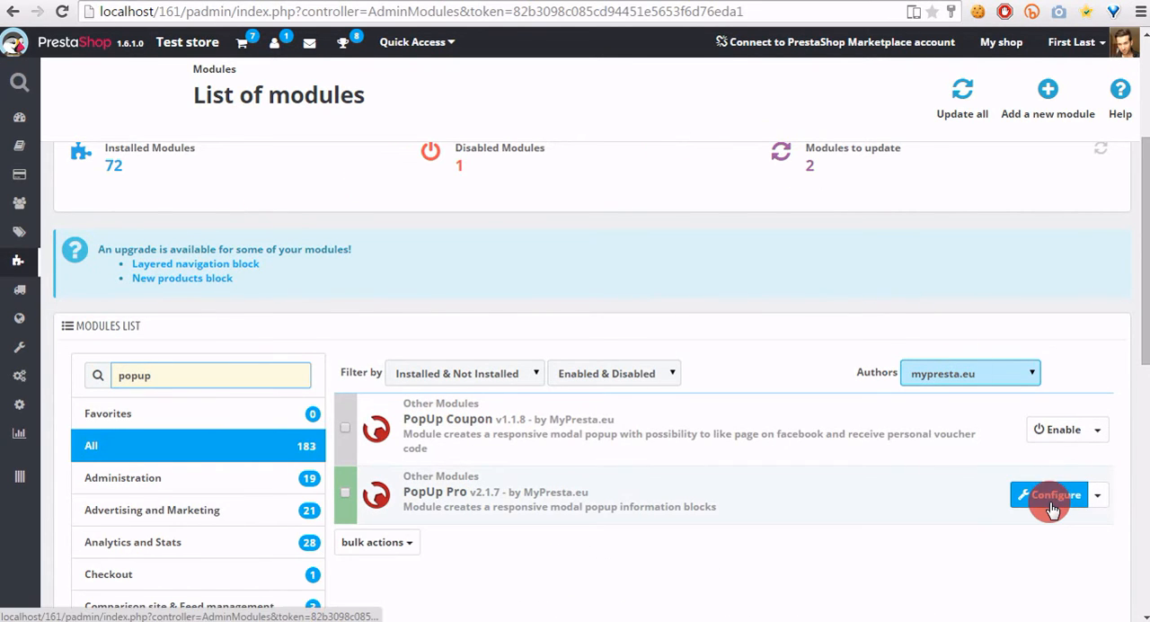
click(1049, 496)
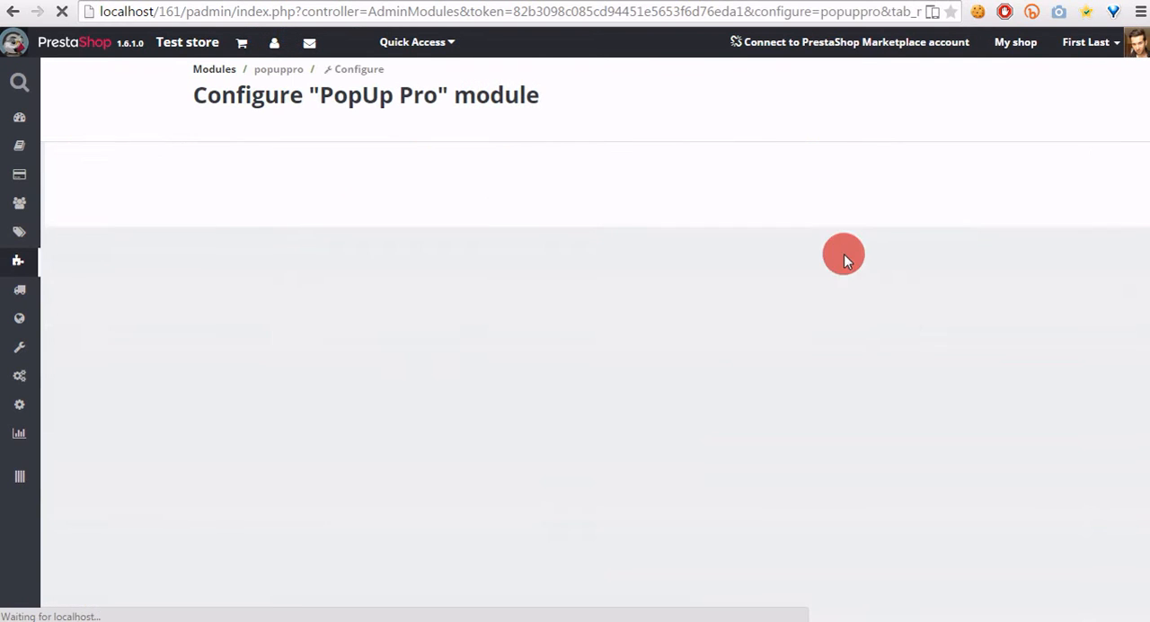
Switch to the 'Add new popup' tab showing the empty new-popup form
click(489, 173)
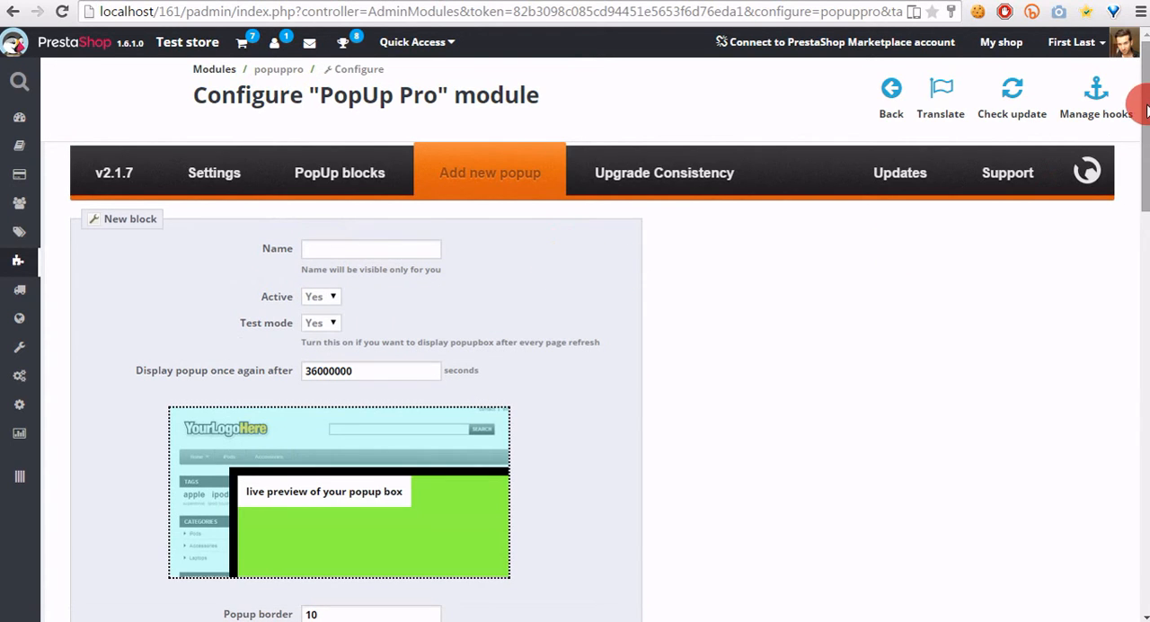
scroll(down, 3)
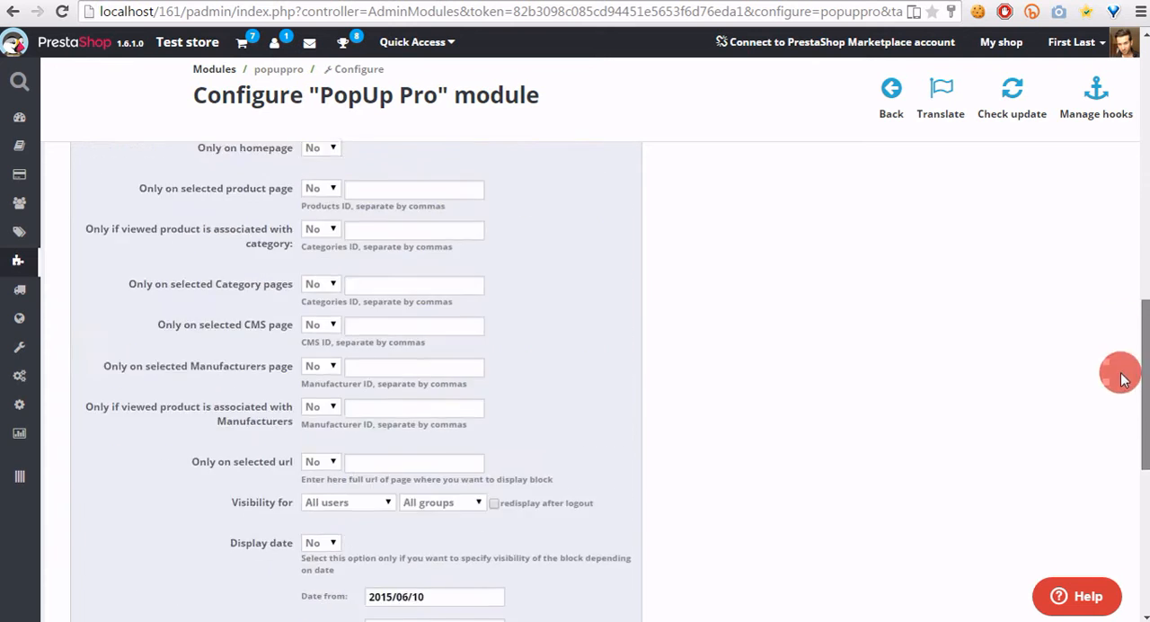
click(489, 172)
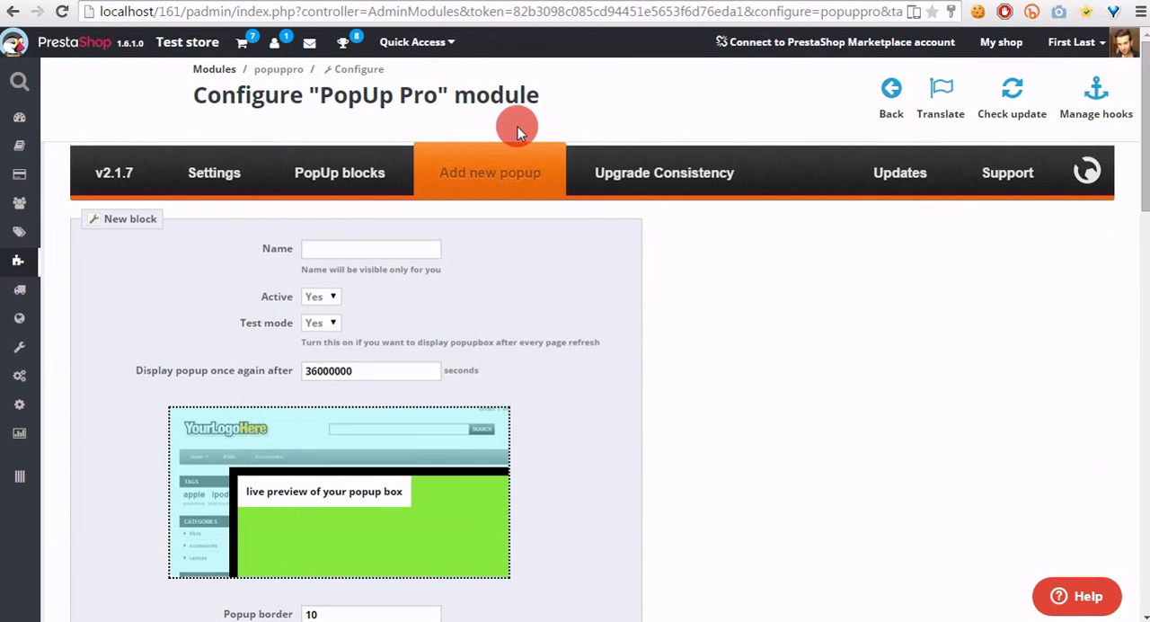
click(370, 248)
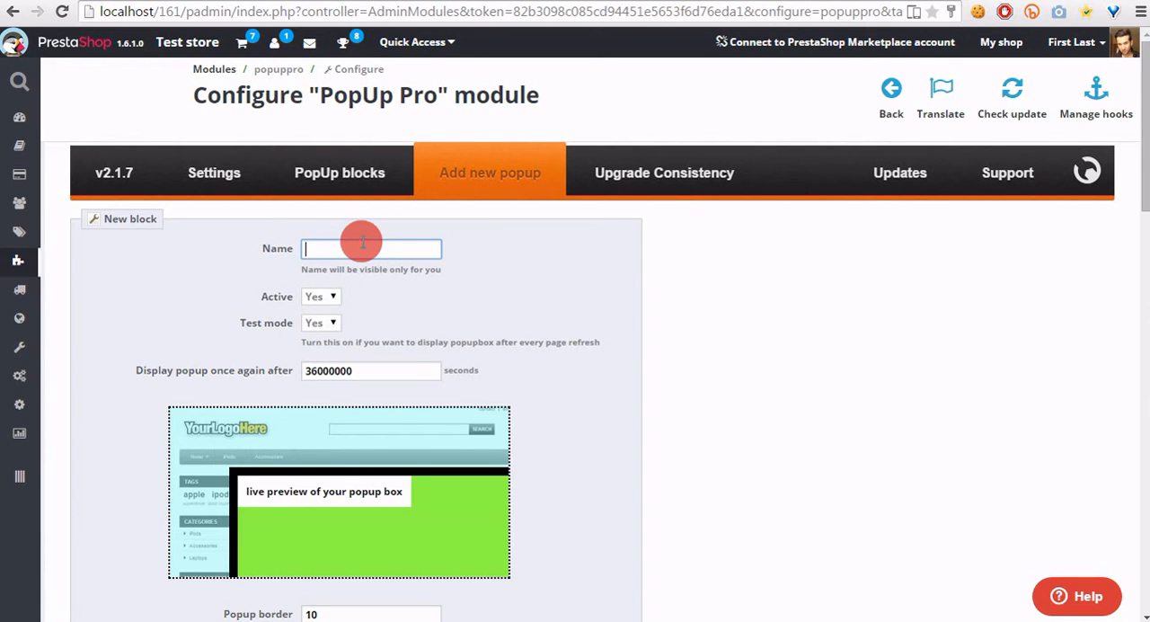
Name the new popup block 'something', leaving Active set to Yes
click(371, 248)
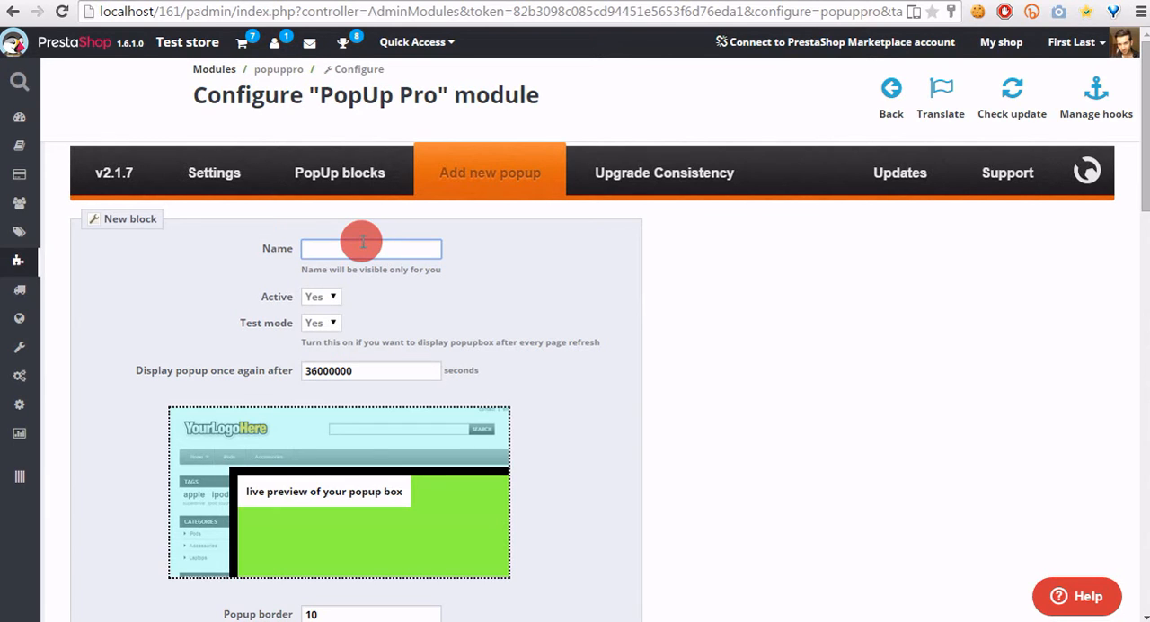
text(someth)
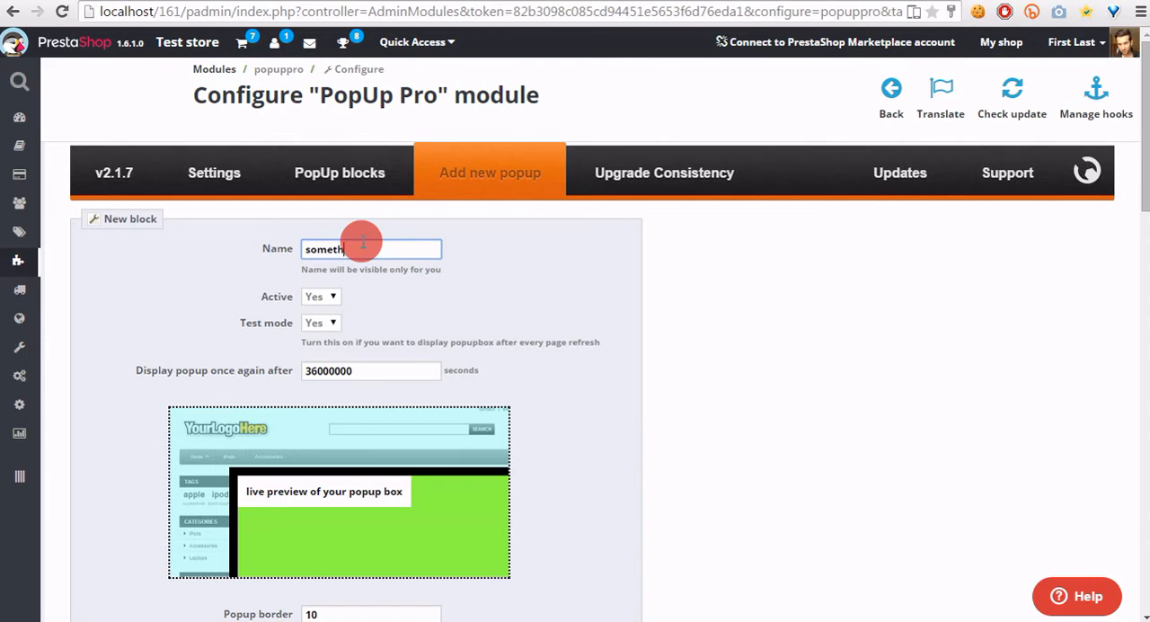
scroll(down, 3)
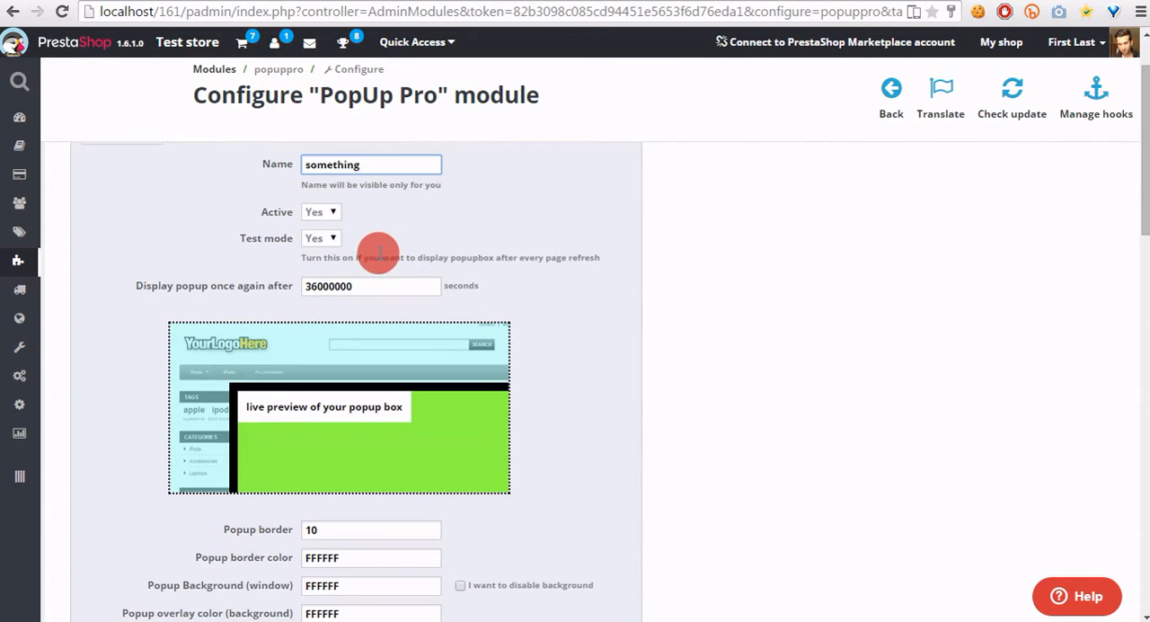
mouse_move(332, 215)
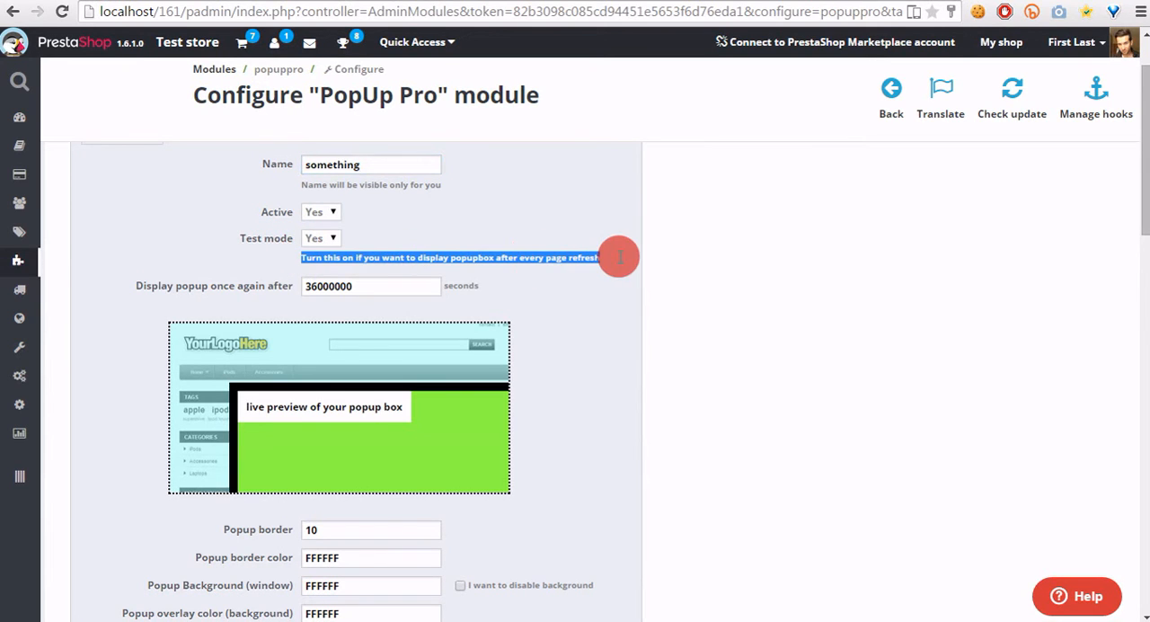
mouse_move(665, 266)
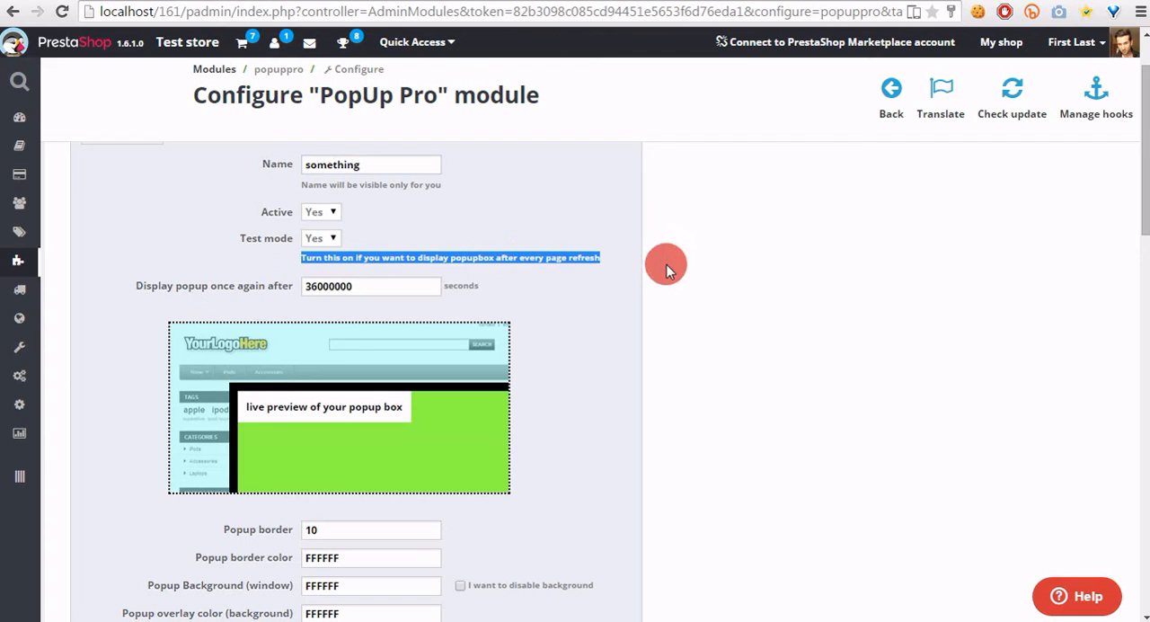
mouse_move(611, 258)
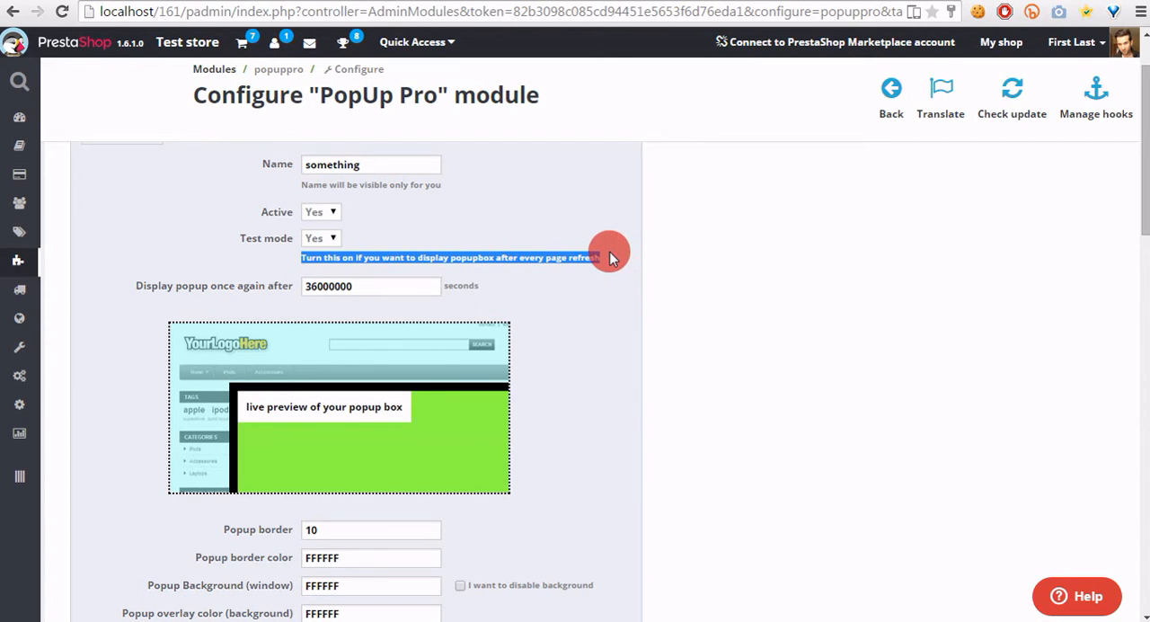
mouse_move(481, 261)
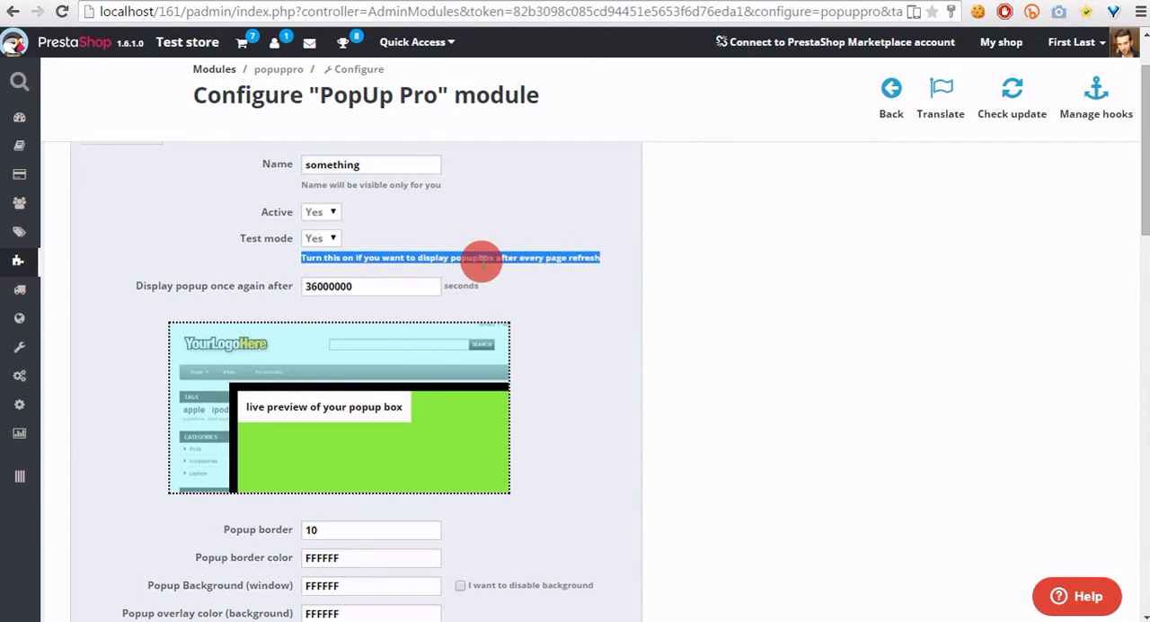
mouse_move(134, 288)
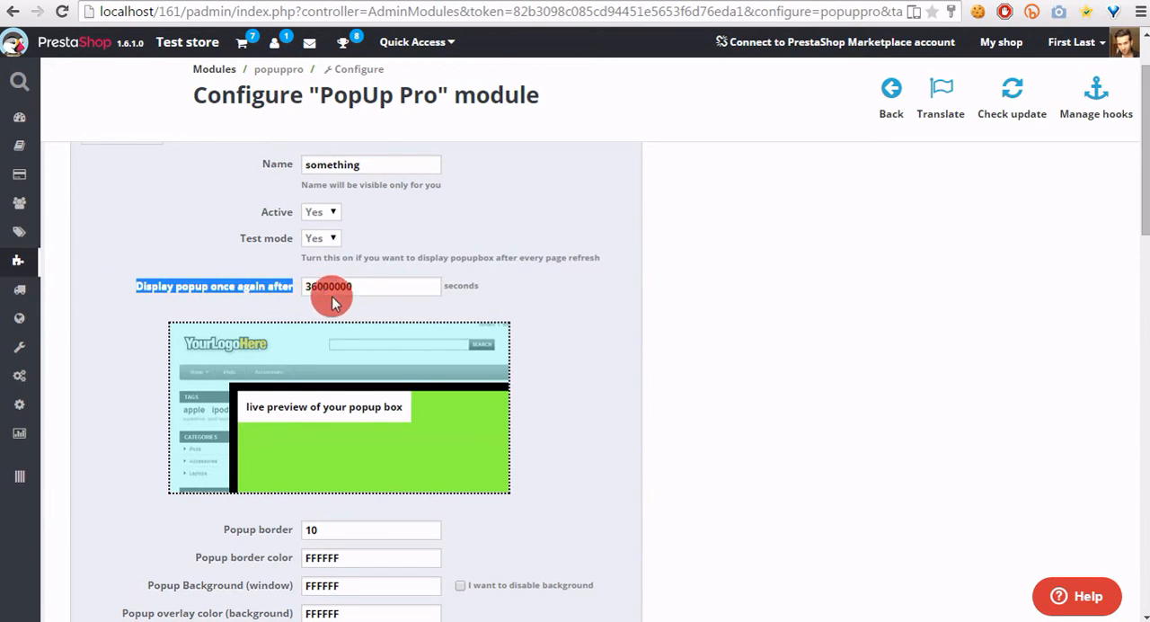
mouse_move(517, 295)
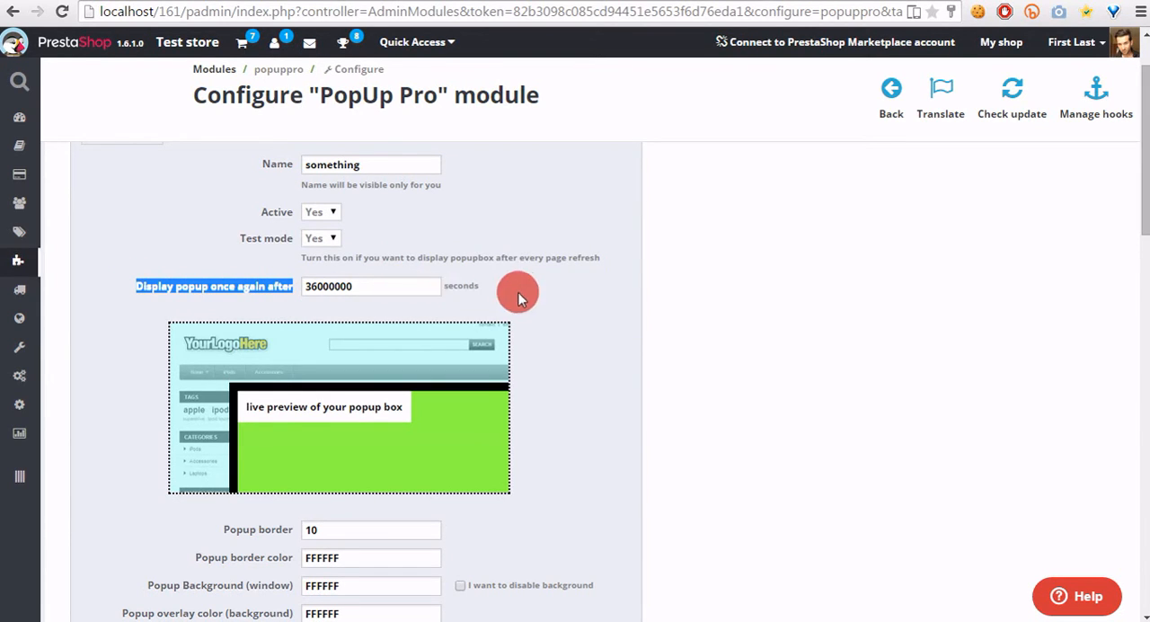
click(371, 286)
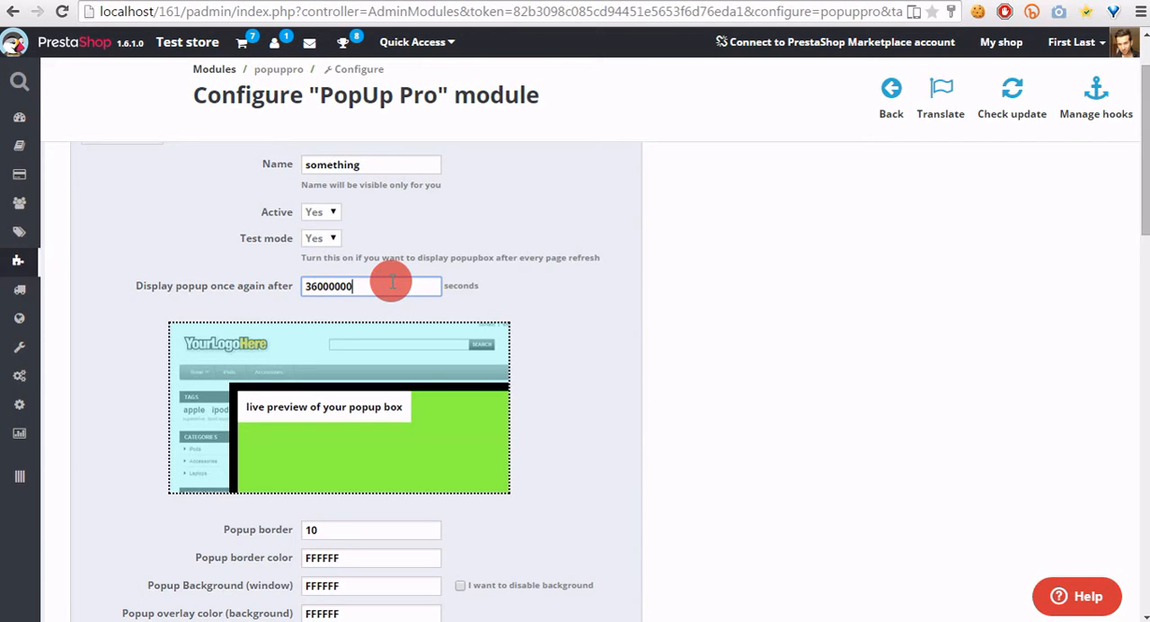
mouse_move(393, 385)
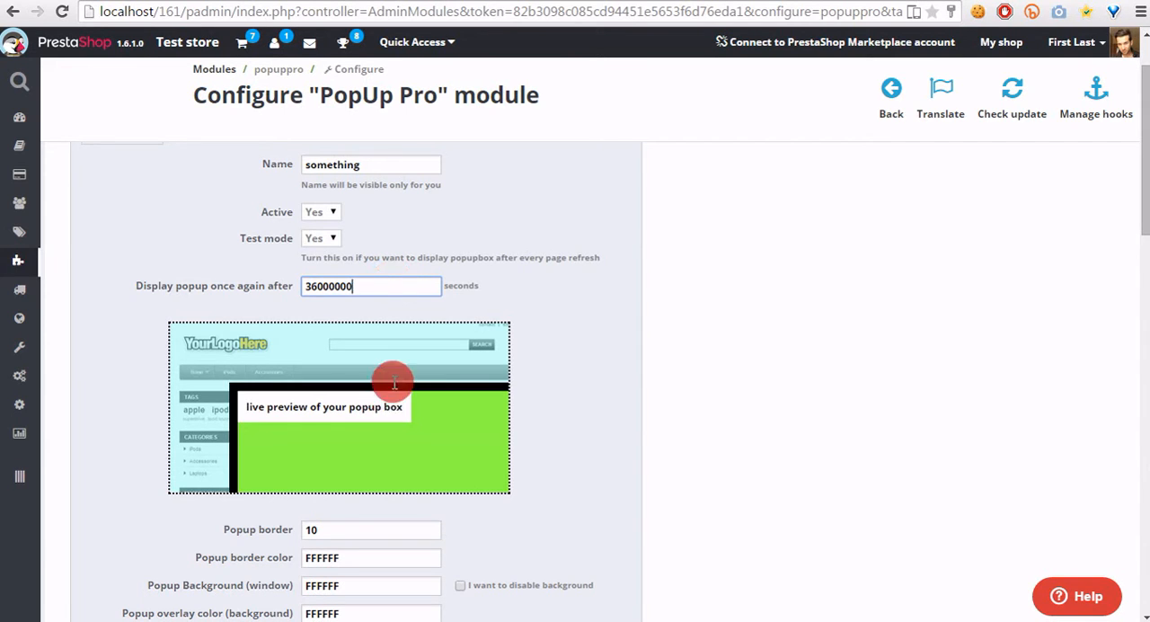
mouse_move(320, 238)
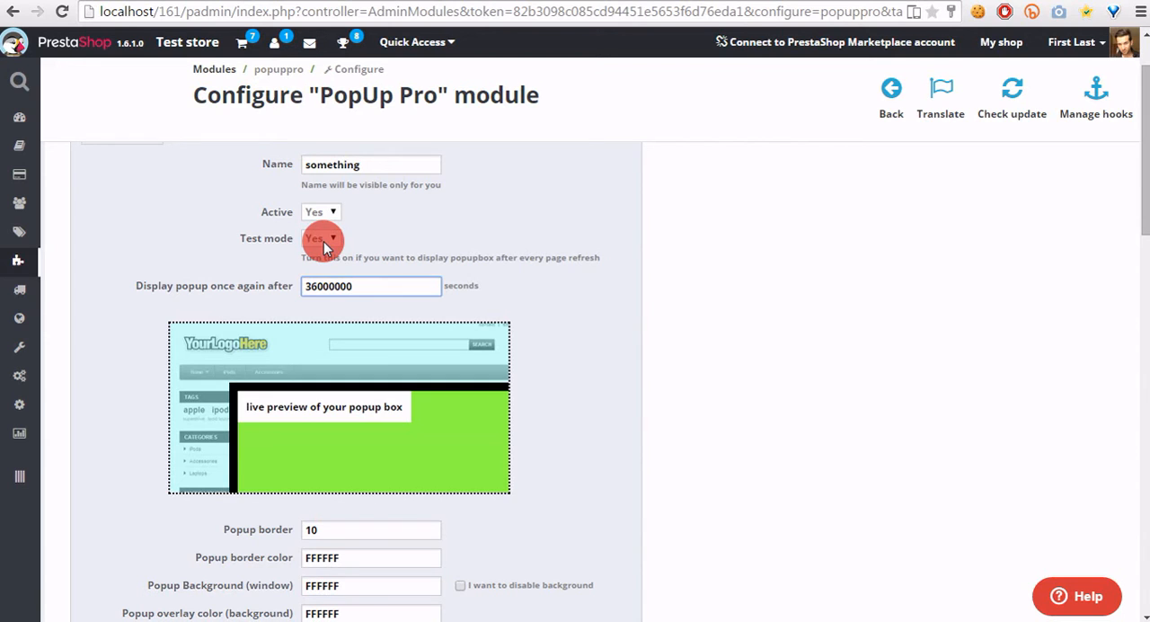
Keep the Test mode dropdown set to Yes
click(320, 237)
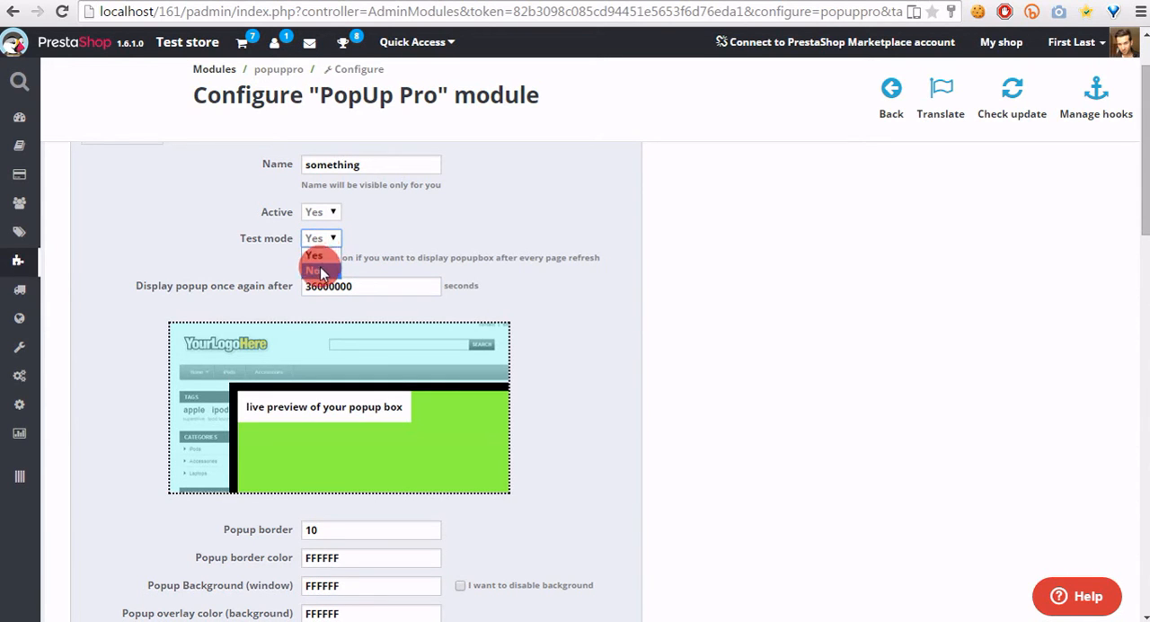
click(320, 255)
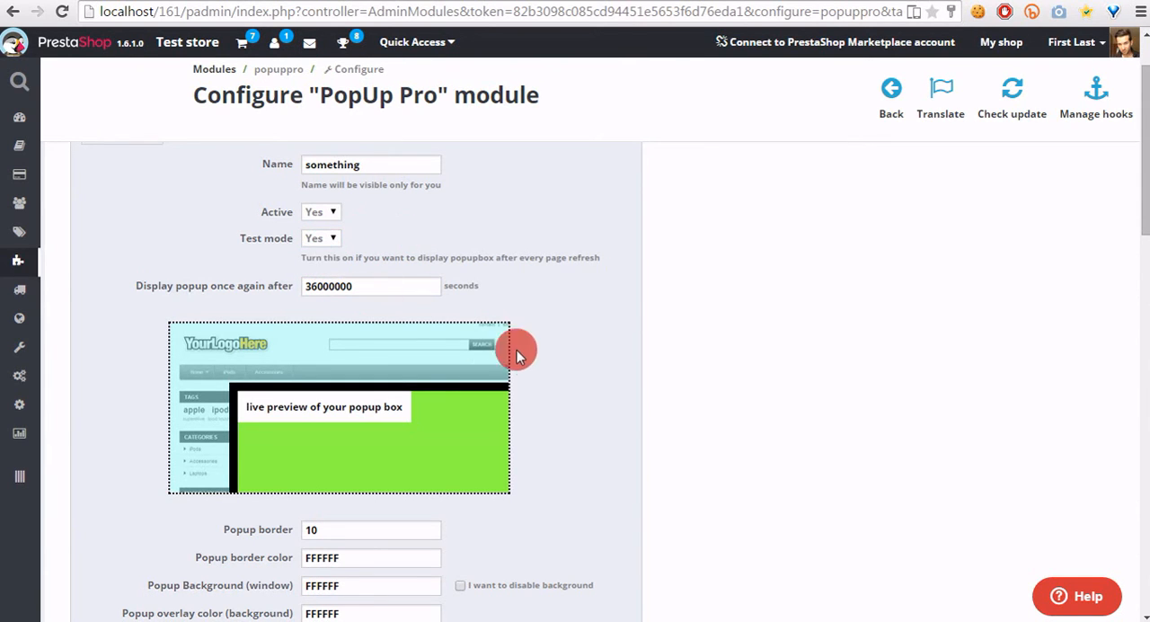
Set the popup border width to 10 (after trying 15)
scroll(down, 3)
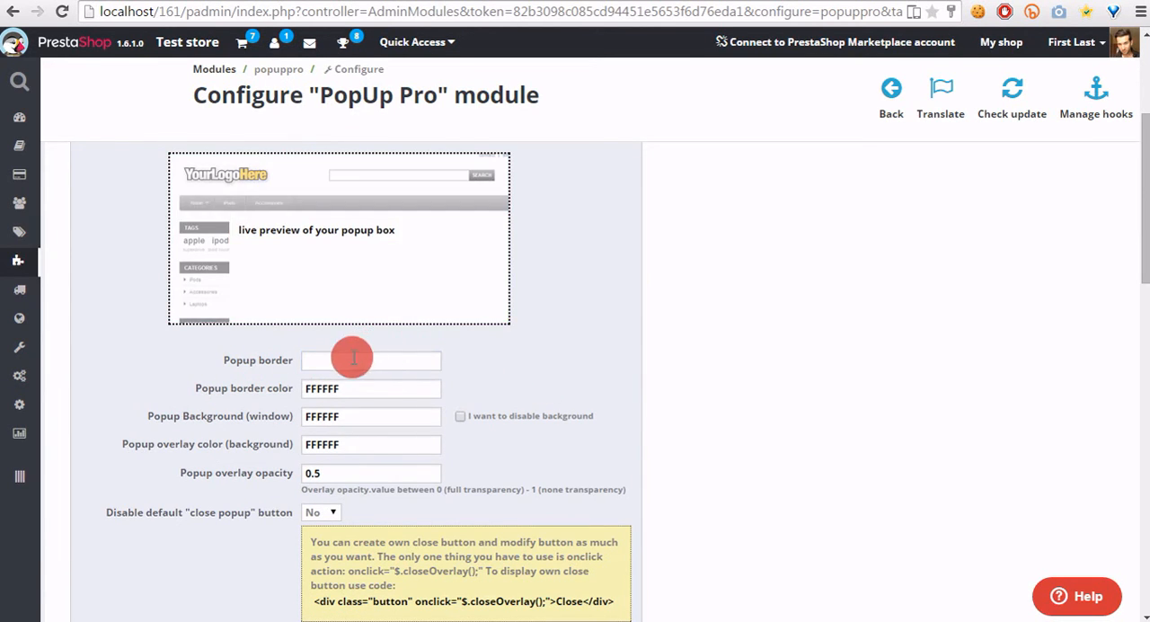
text(10)
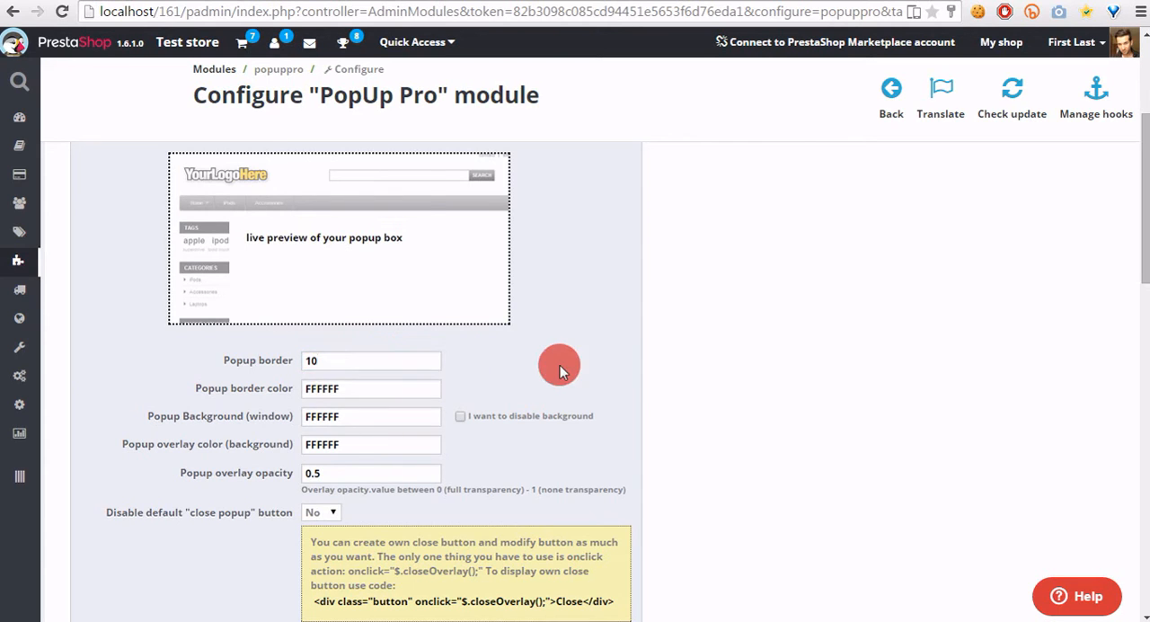
click(370, 388)
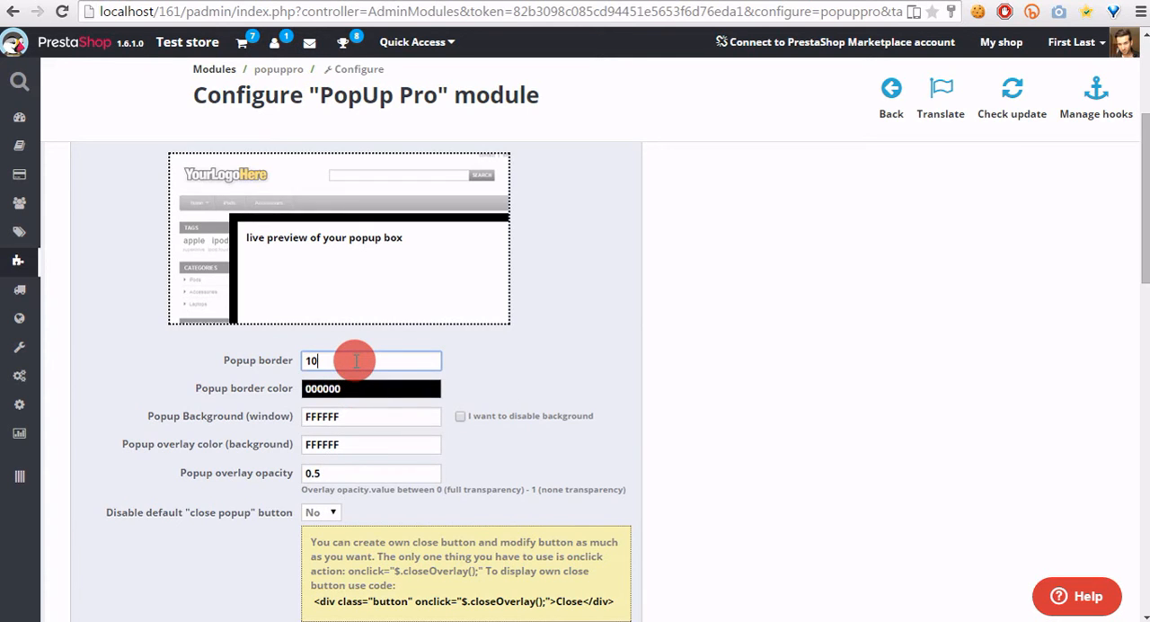
text(15)
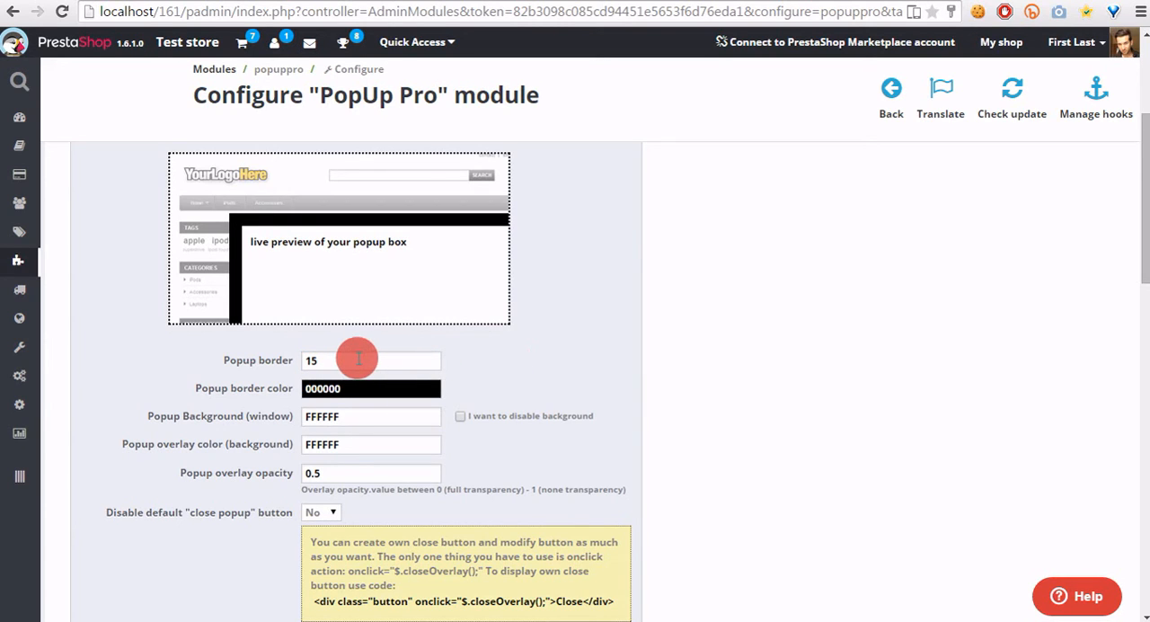
click(370, 359)
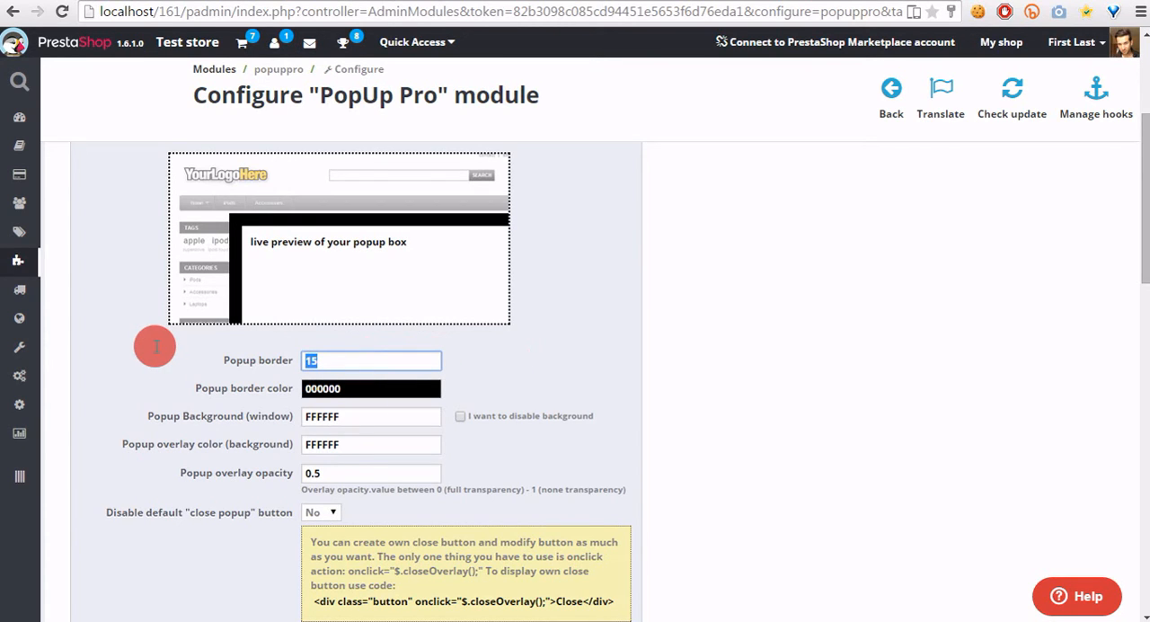
text(10)
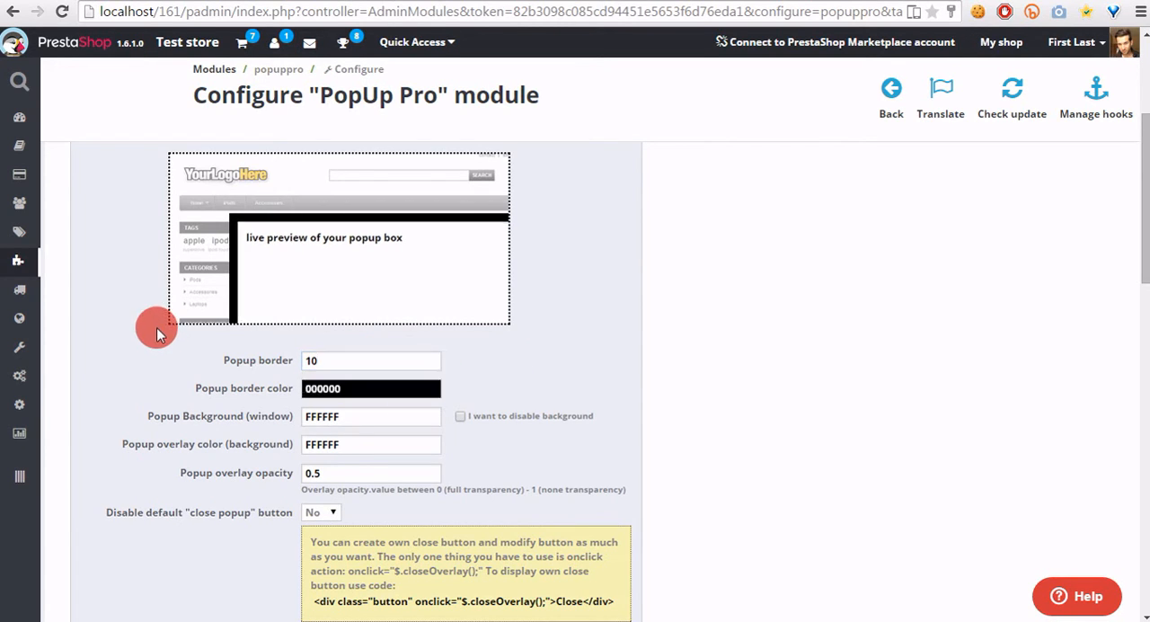
mouse_move(283, 395)
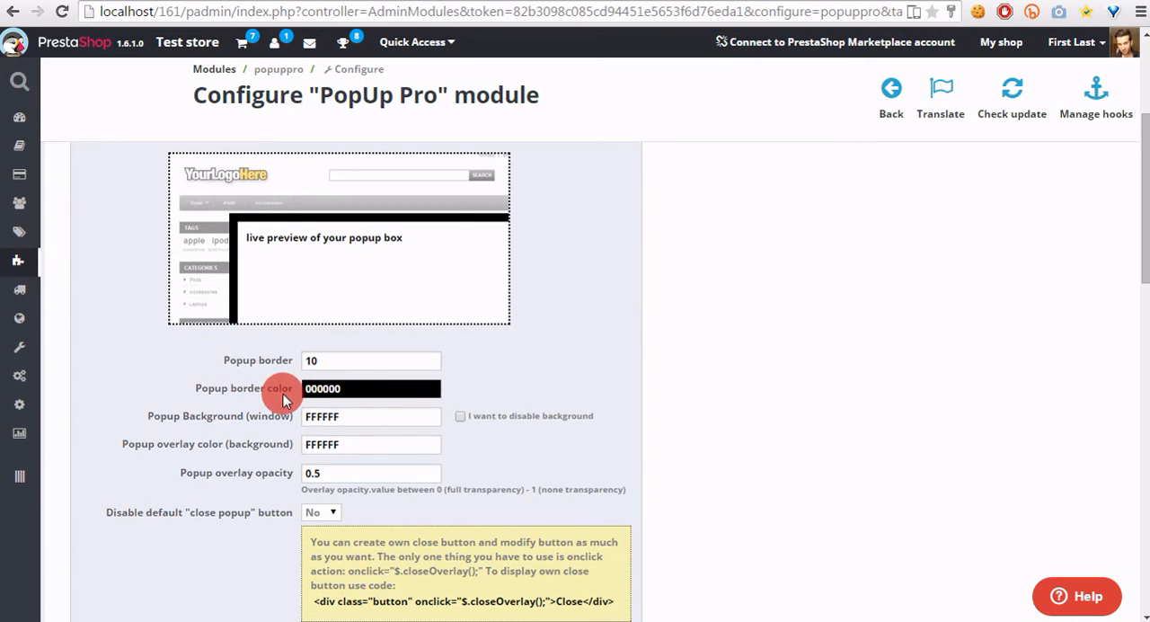
Set the popup border colour to grey 8C8C8C and the window background to white FFFFFF
click(370, 387)
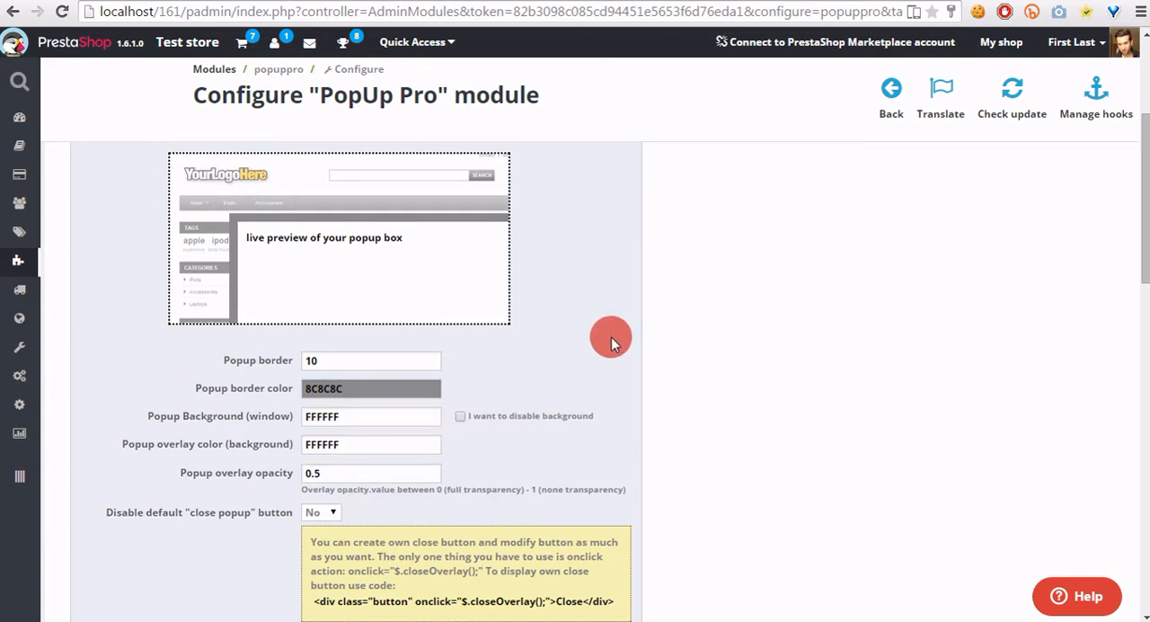
click(370, 415)
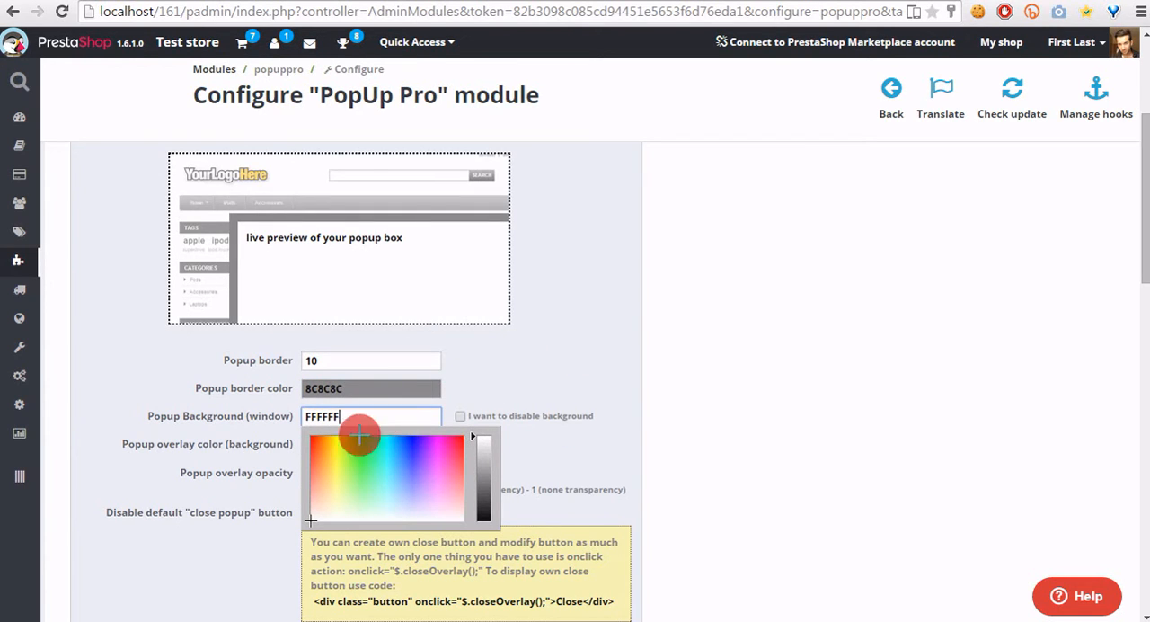
click(471, 467)
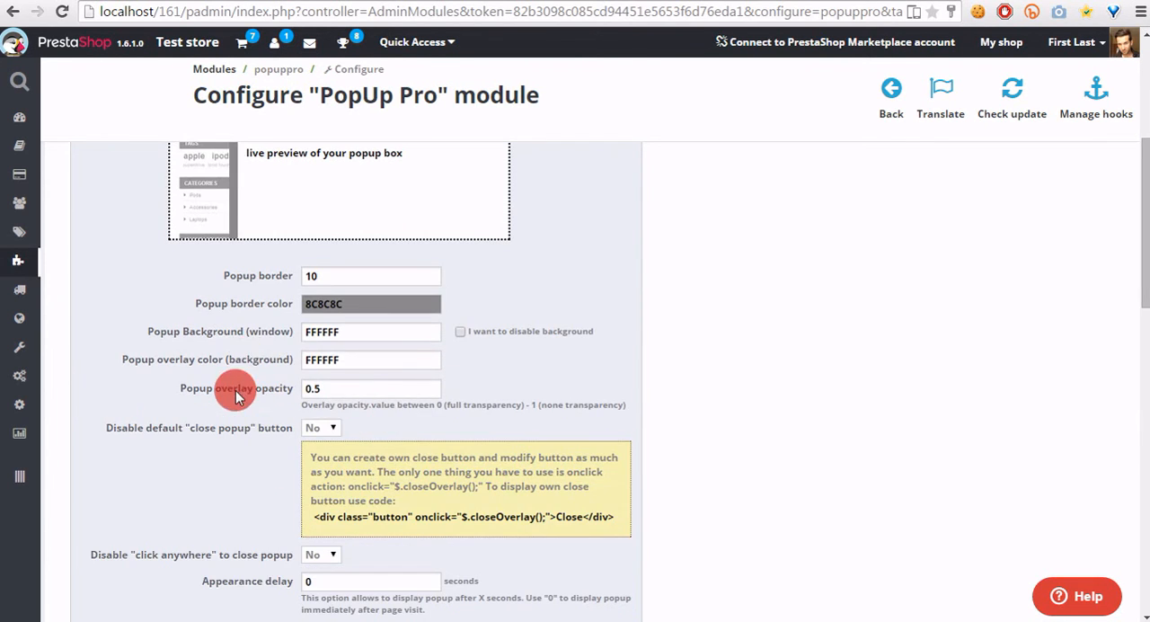
Make the border and overlay colours black 000000 with overlay opacity 0.8
click(370, 444)
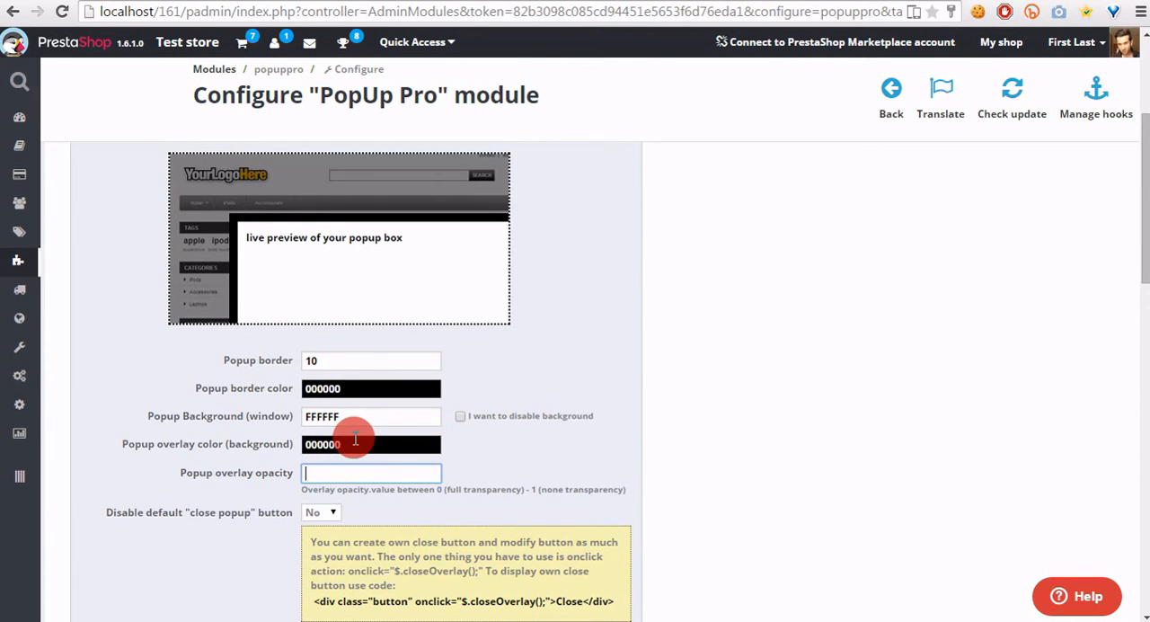
text(1)
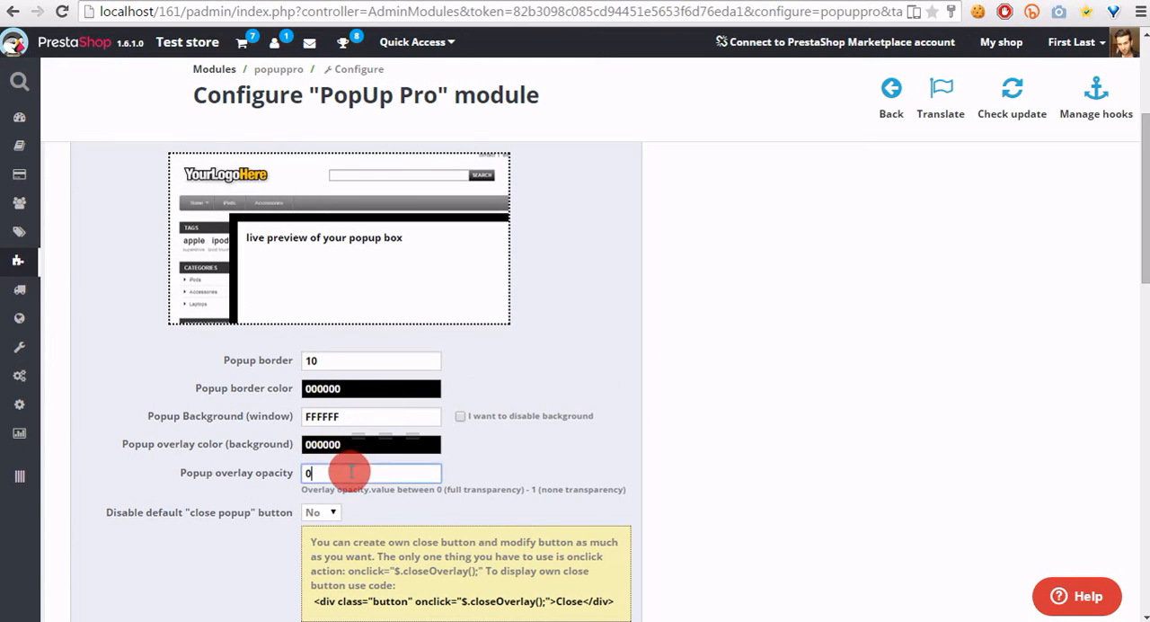
text(0.8)
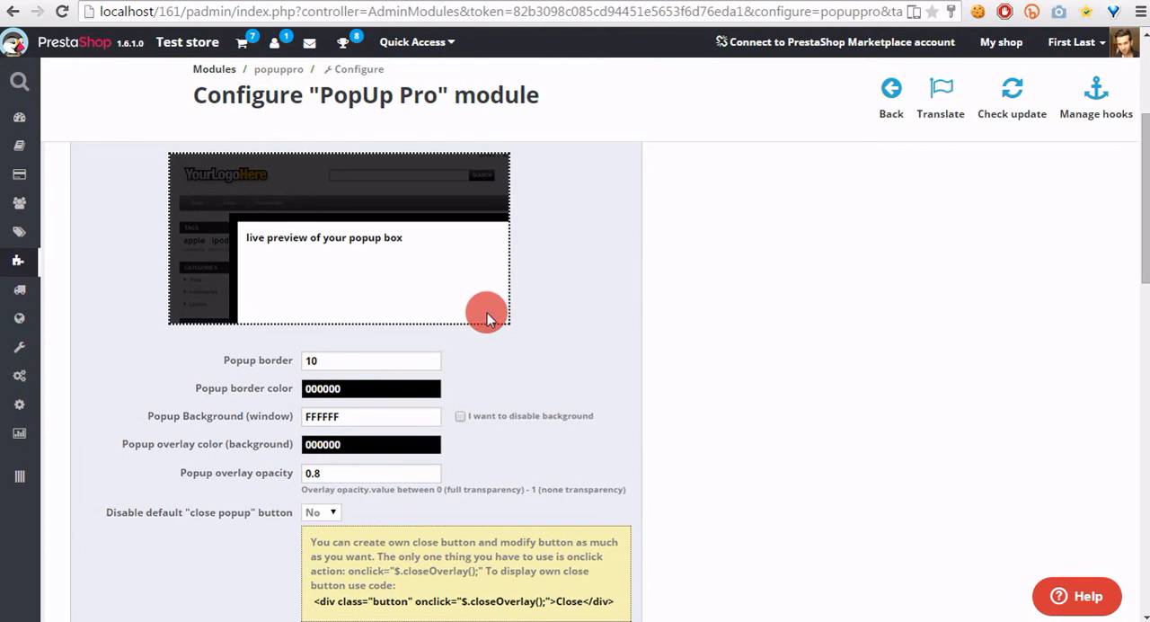
mouse_move(376, 255)
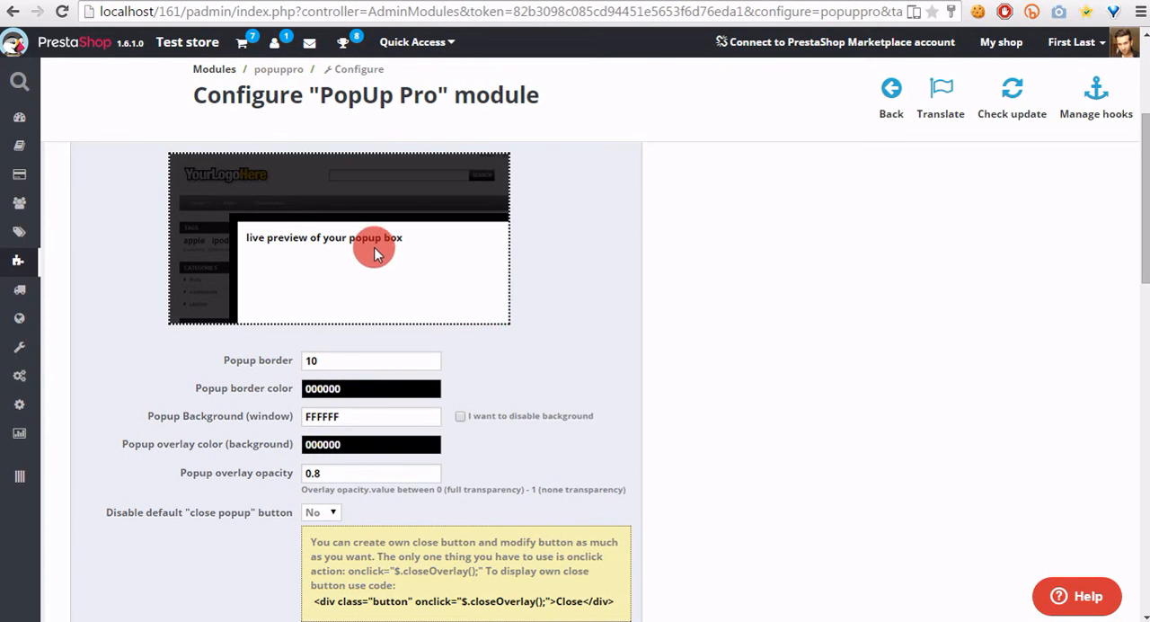
mouse_move(348, 267)
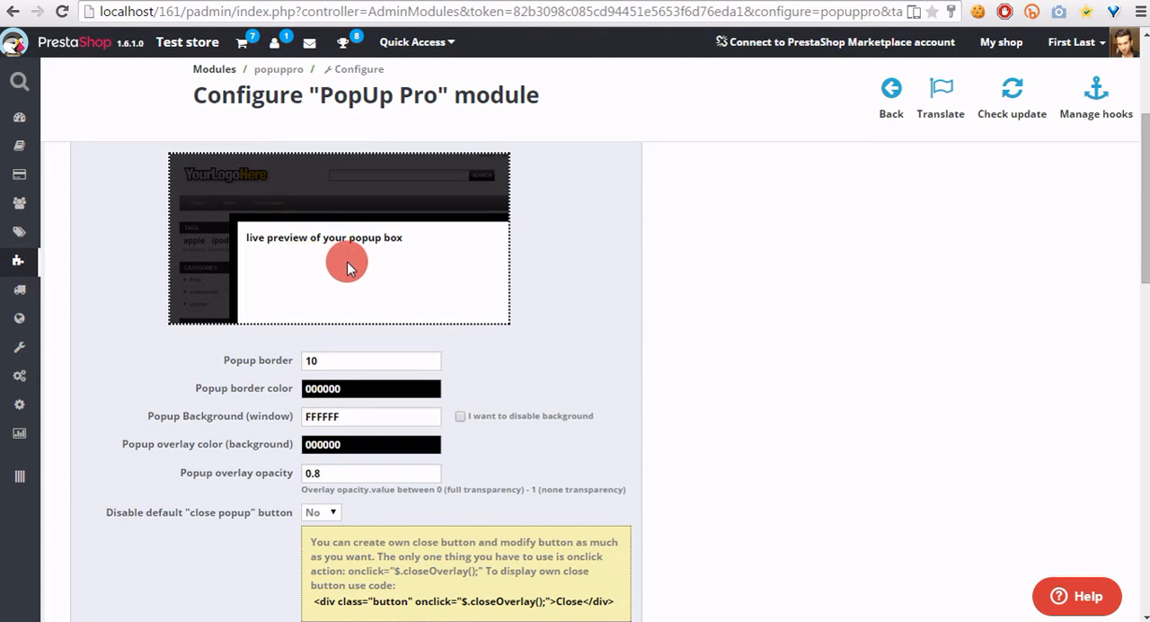
mouse_move(324, 256)
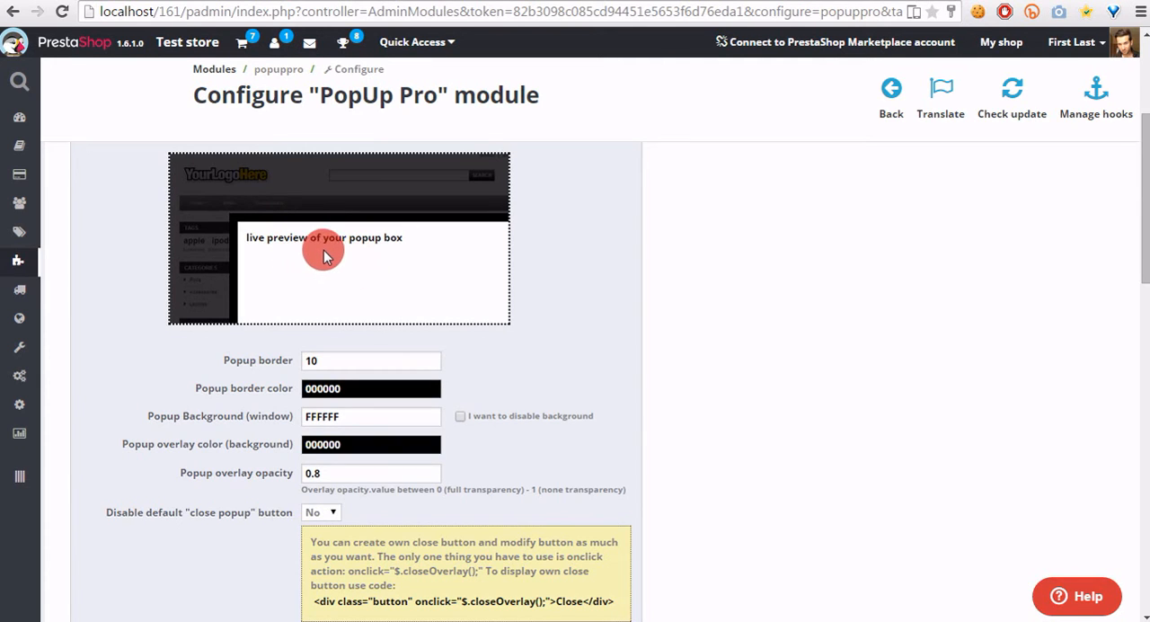
mouse_move(291, 230)
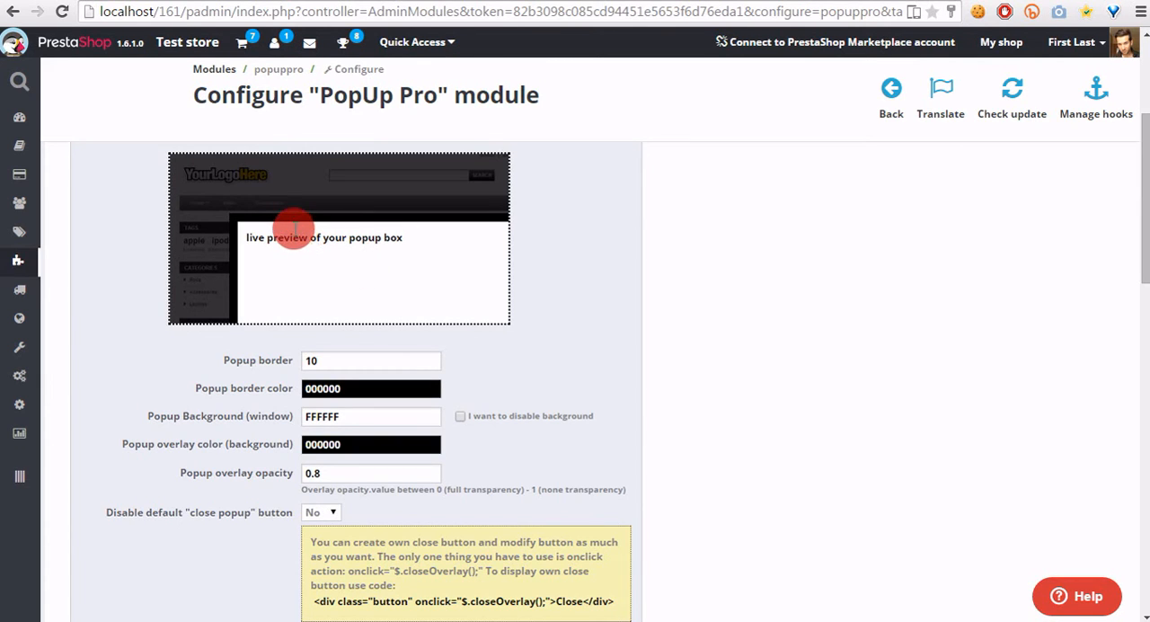
Set Disable 'click anywhere' to close popup to Yes
scroll(down, 3)
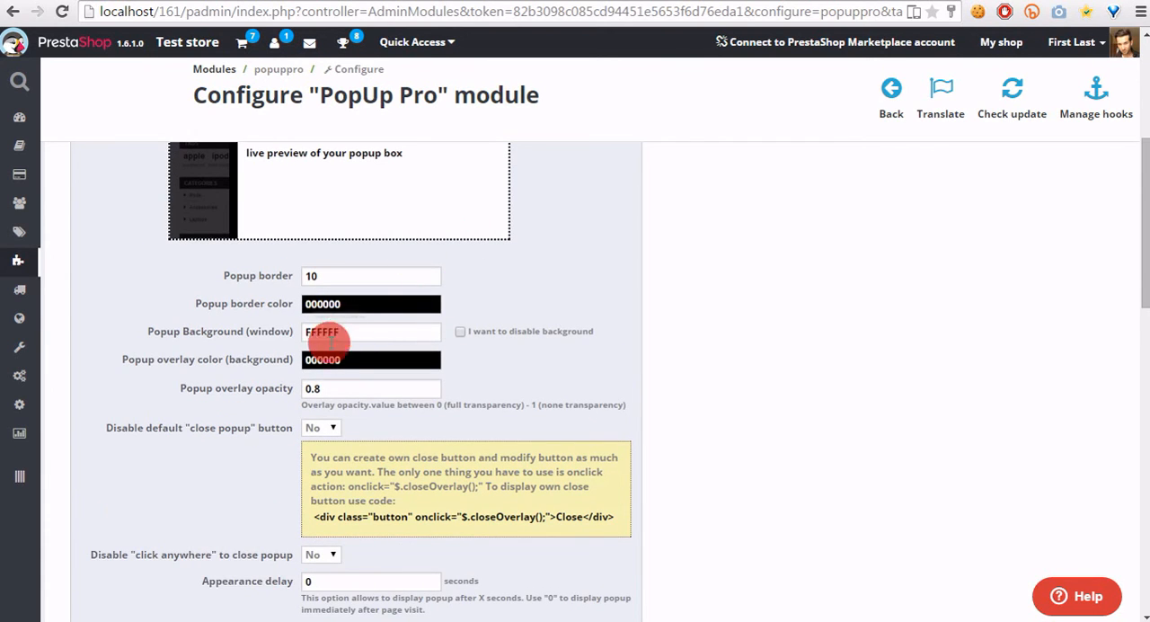
mouse_move(136, 435)
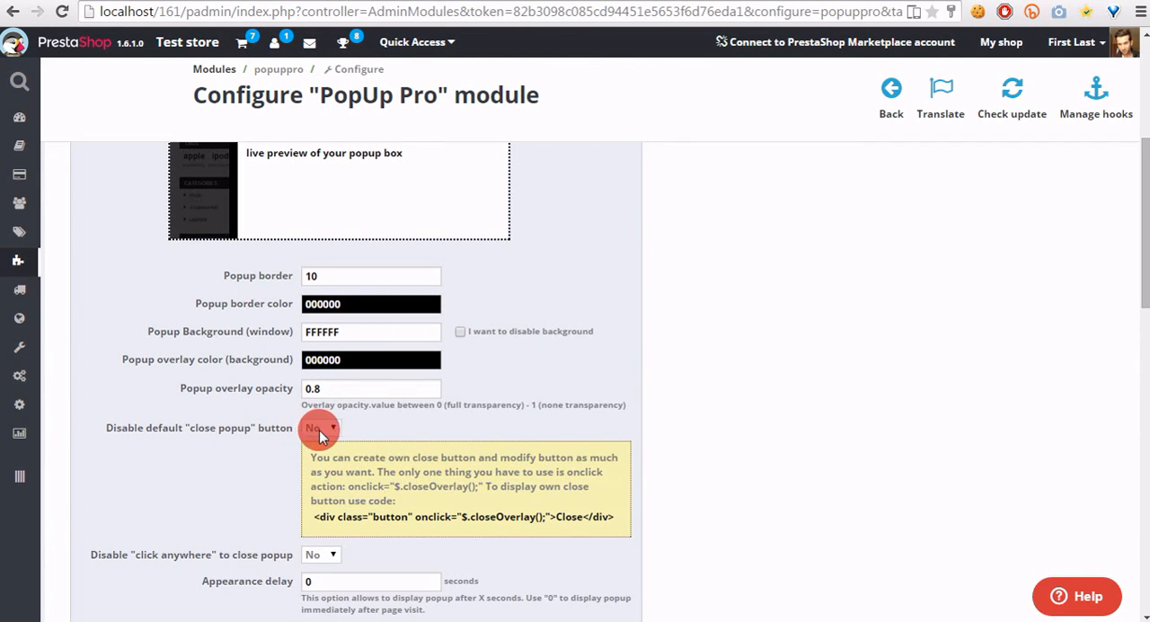
mouse_move(376, 438)
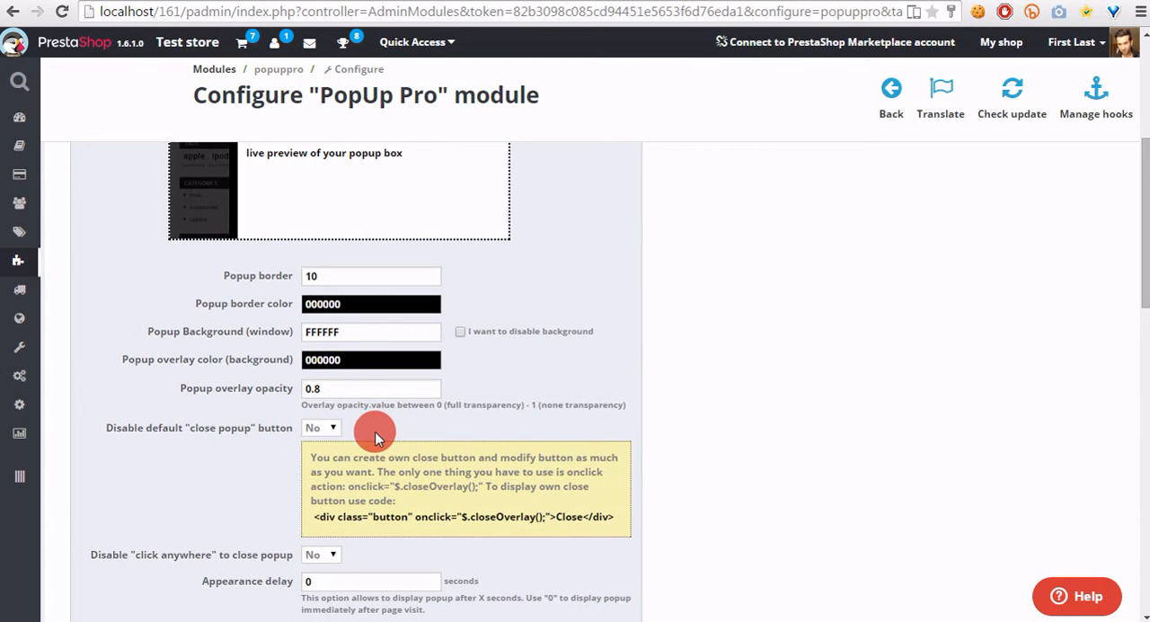
scroll(down, 3)
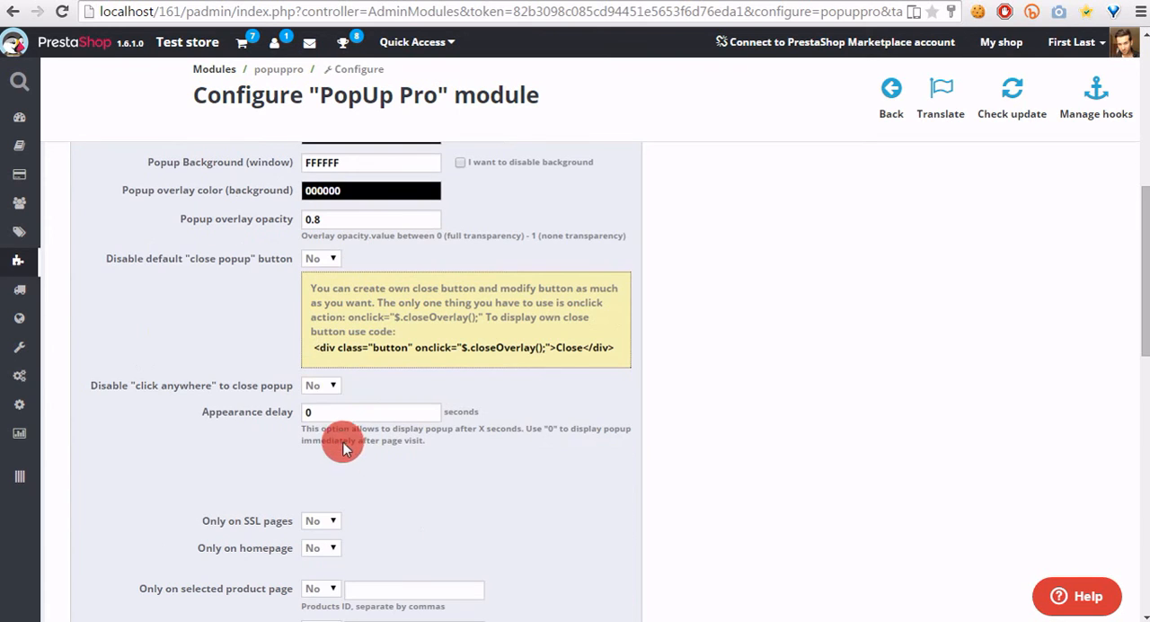
click(320, 385)
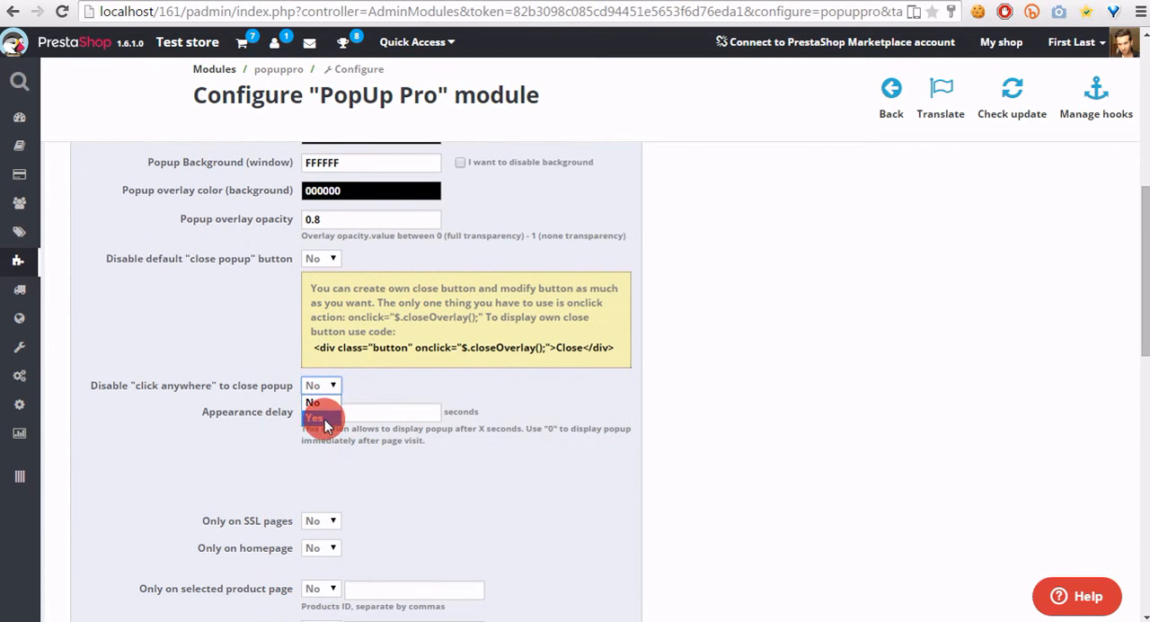
click(313, 417)
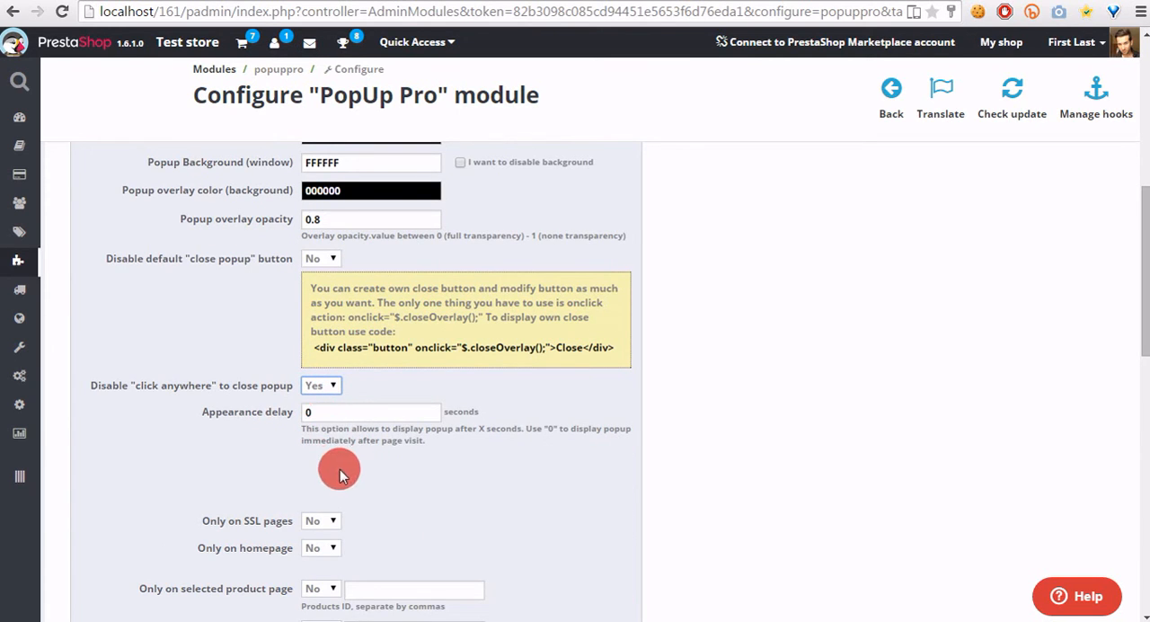
mouse_move(370, 481)
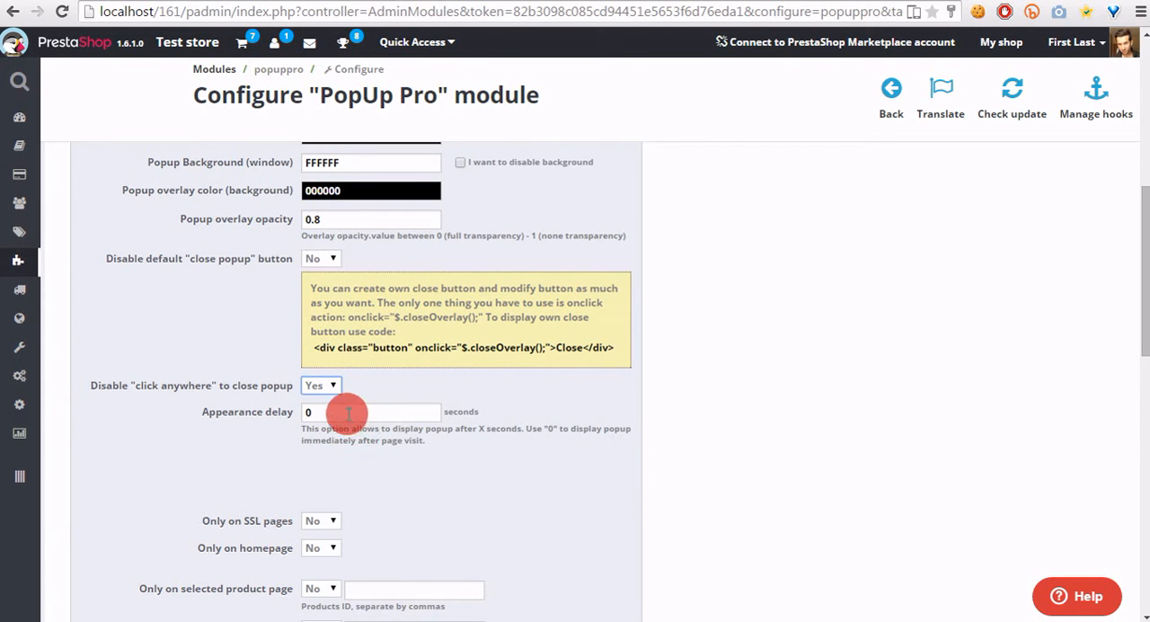
mouse_move(251, 399)
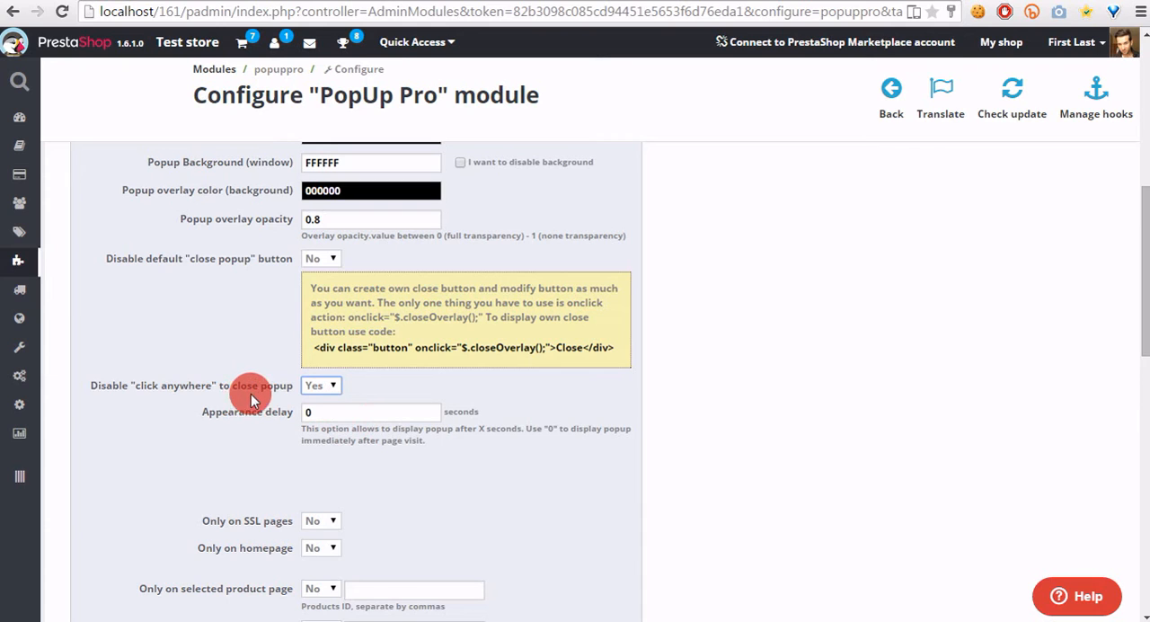
mouse_move(263, 368)
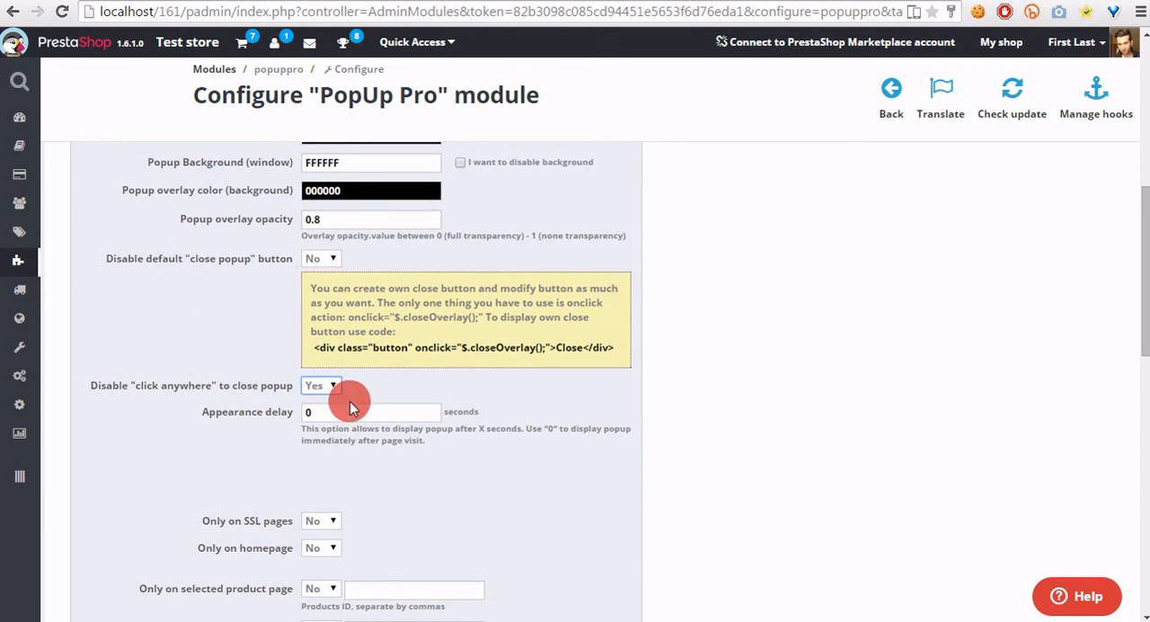
Change the popup's appearance delay from 0 to 5 seconds
click(371, 411)
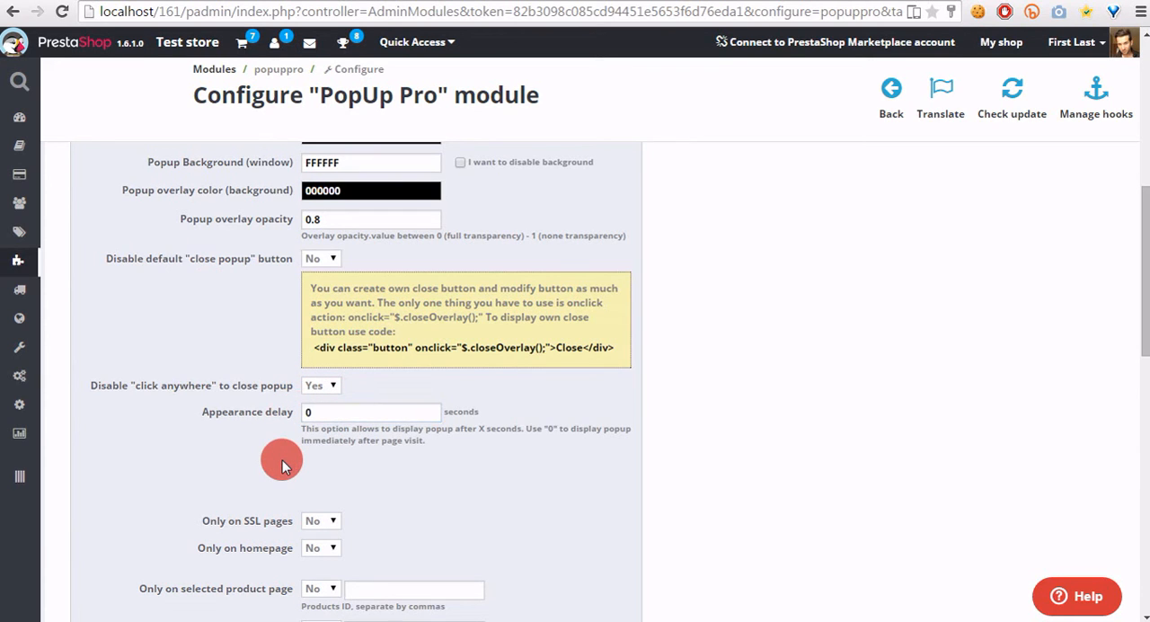
mouse_move(341, 424)
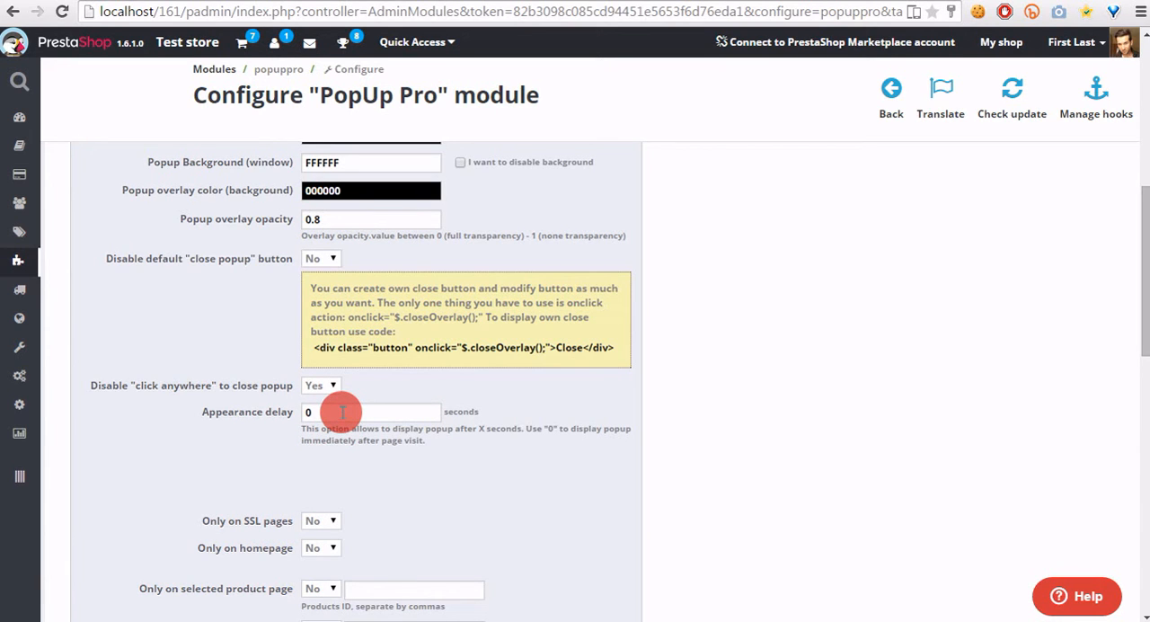
text(5)
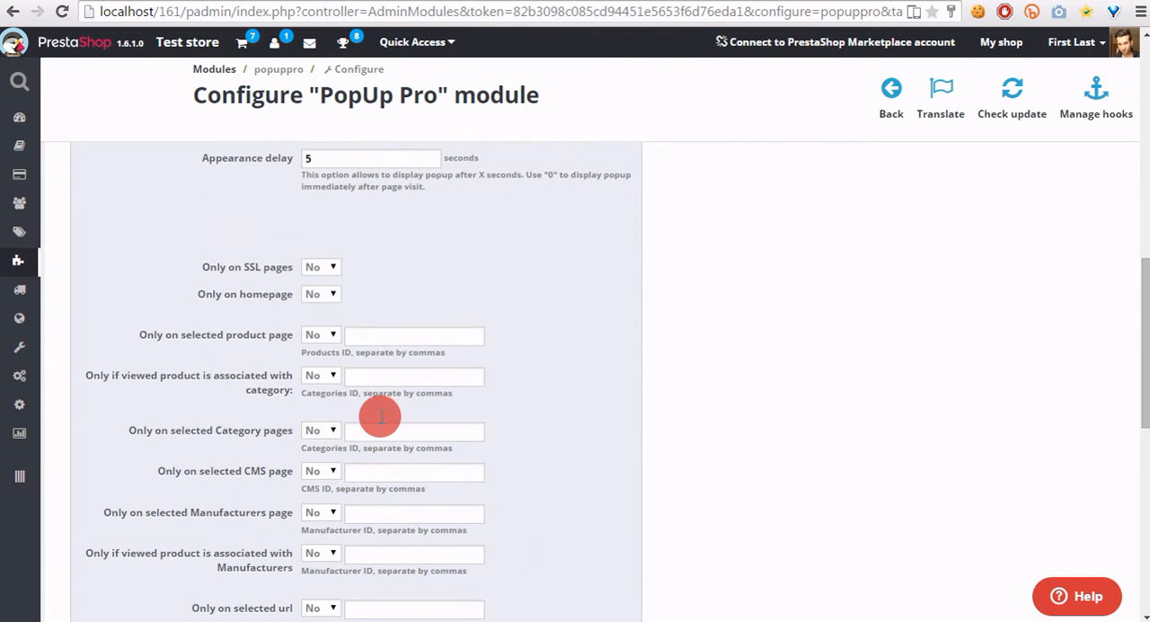
mouse_move(381, 298)
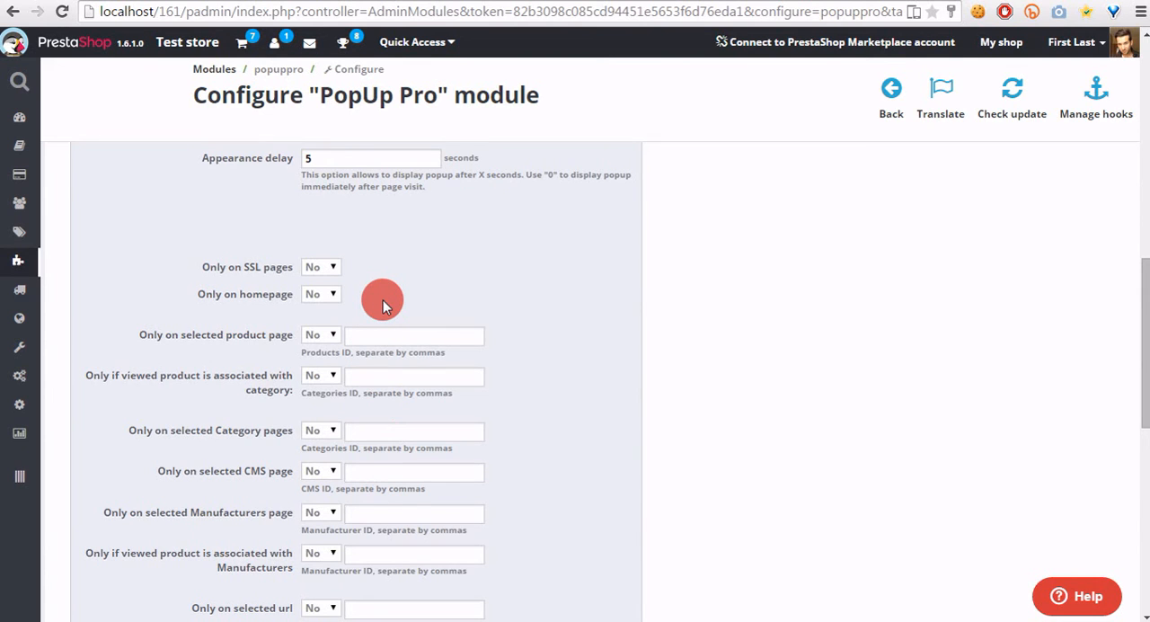
mouse_move(385, 296)
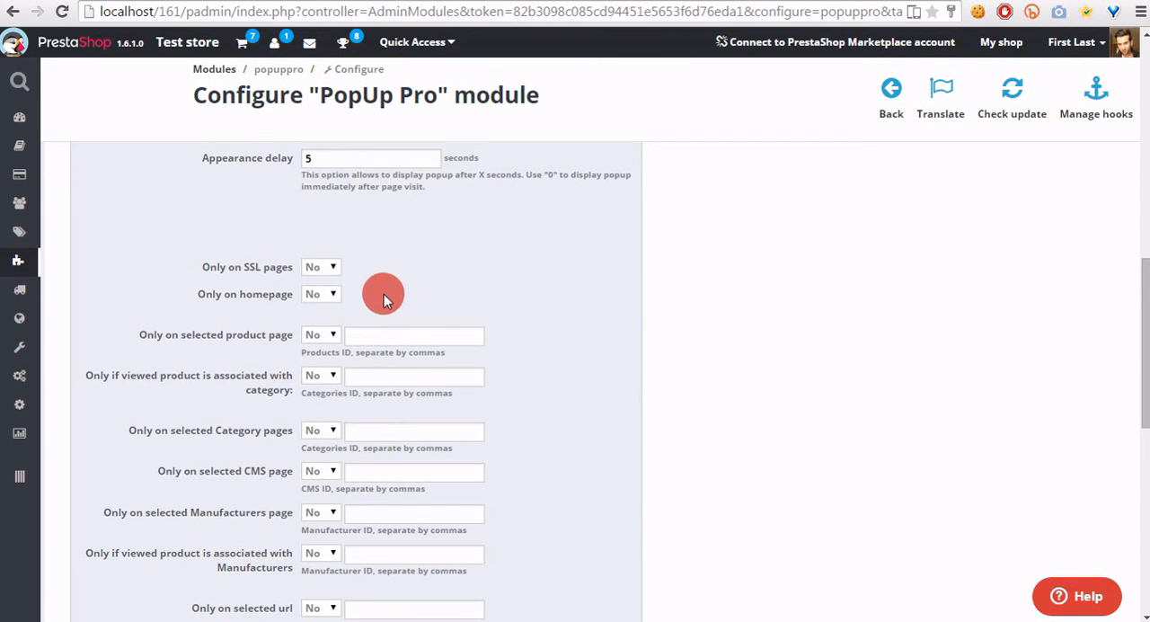
mouse_move(377, 290)
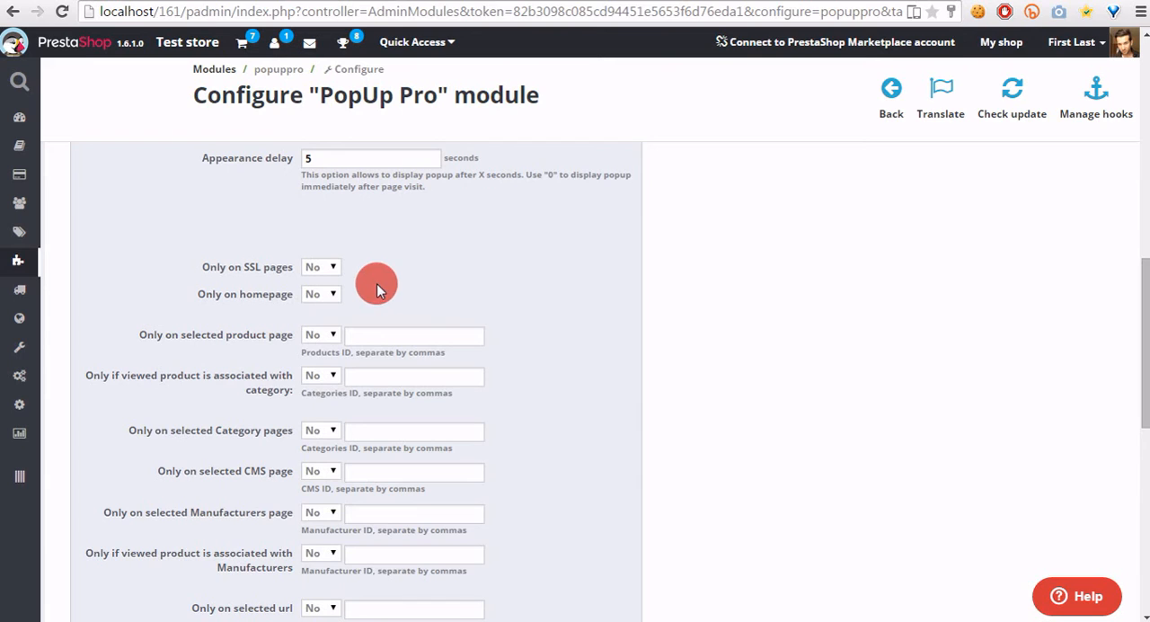
mouse_move(324, 335)
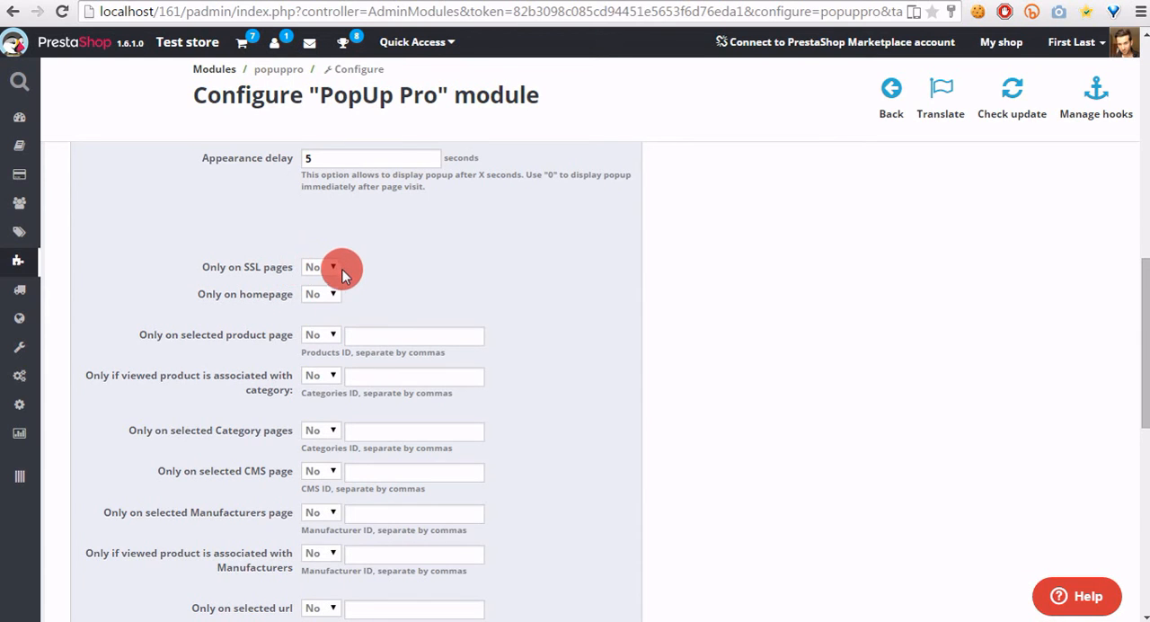
mouse_move(302, 340)
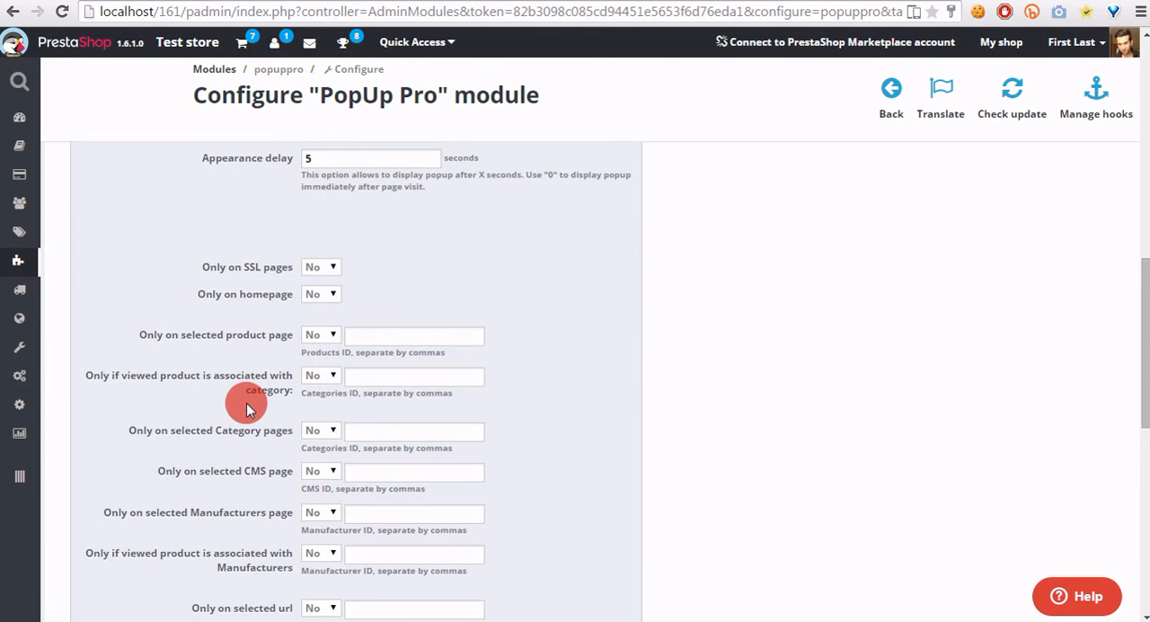
mouse_move(253, 393)
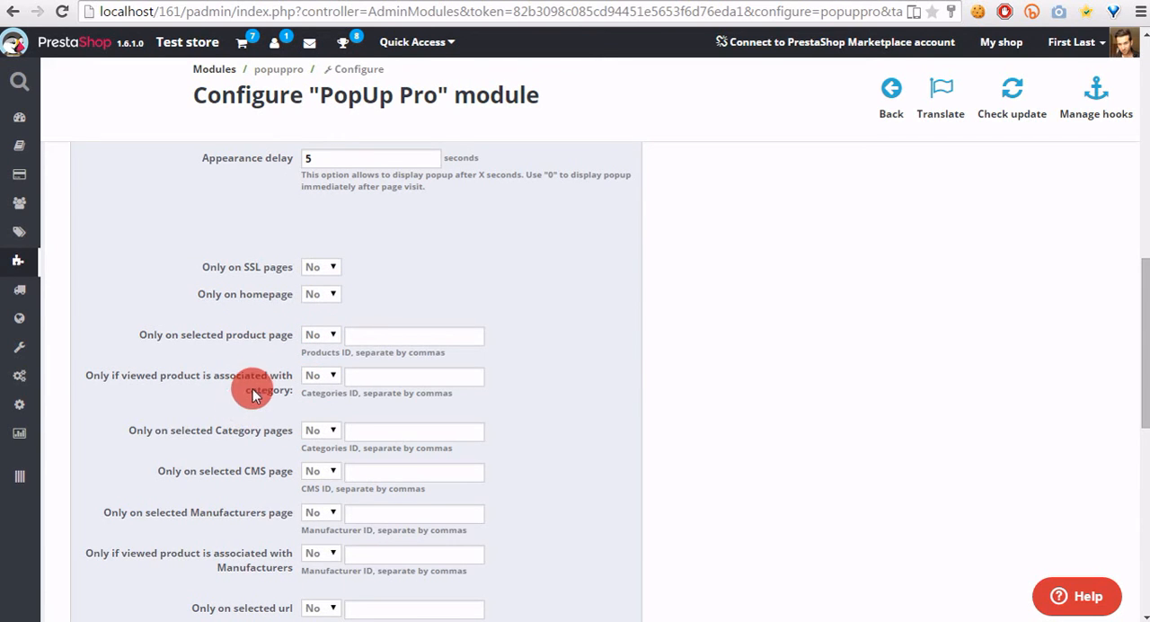
scroll(down, 3)
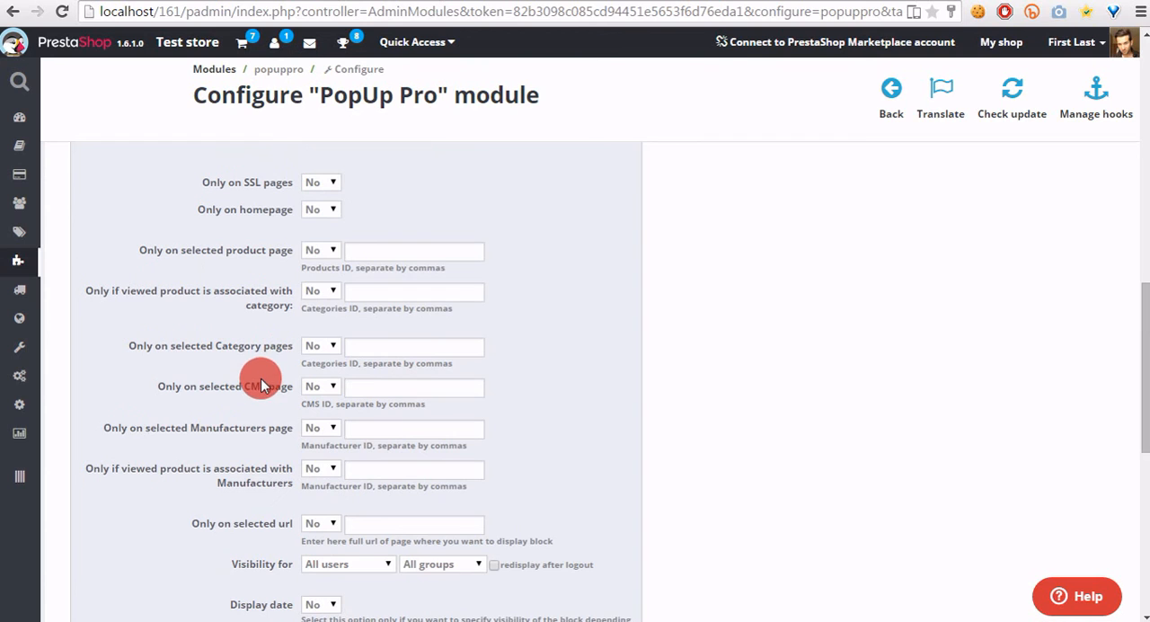
mouse_move(262, 363)
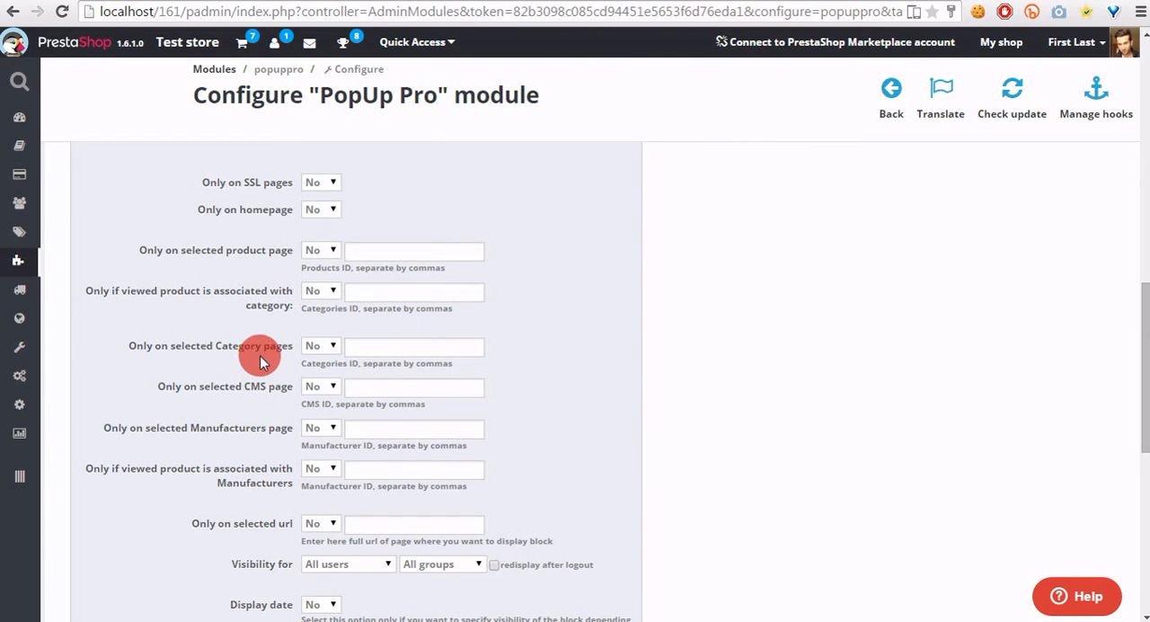
mouse_move(276, 406)
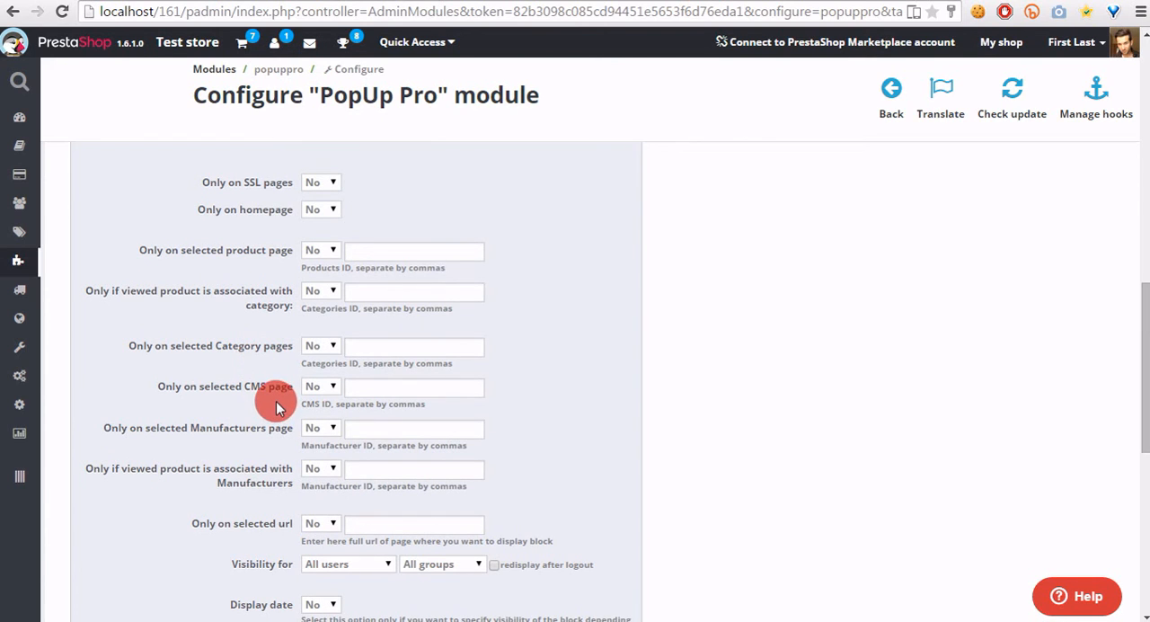
mouse_move(273, 449)
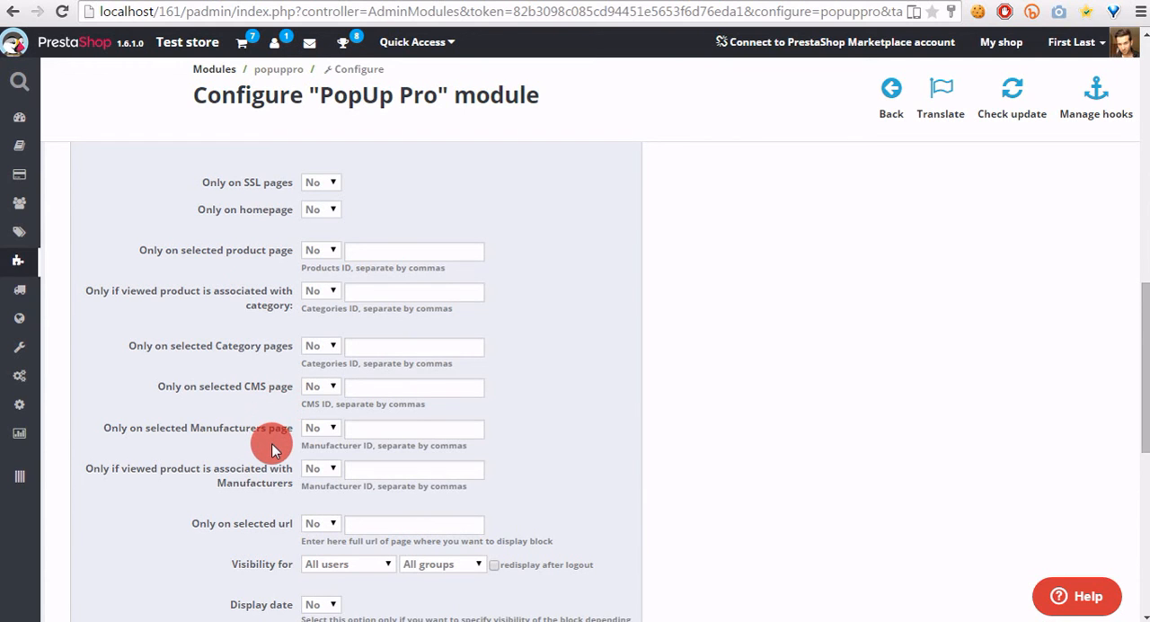
mouse_move(255, 427)
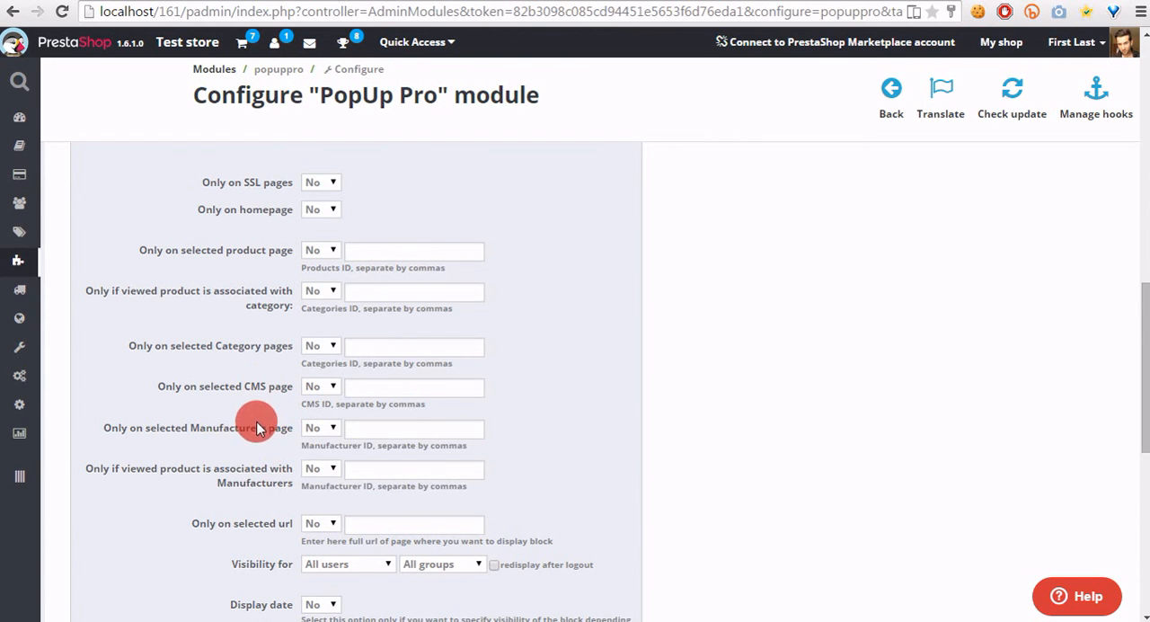
scroll(down, 3)
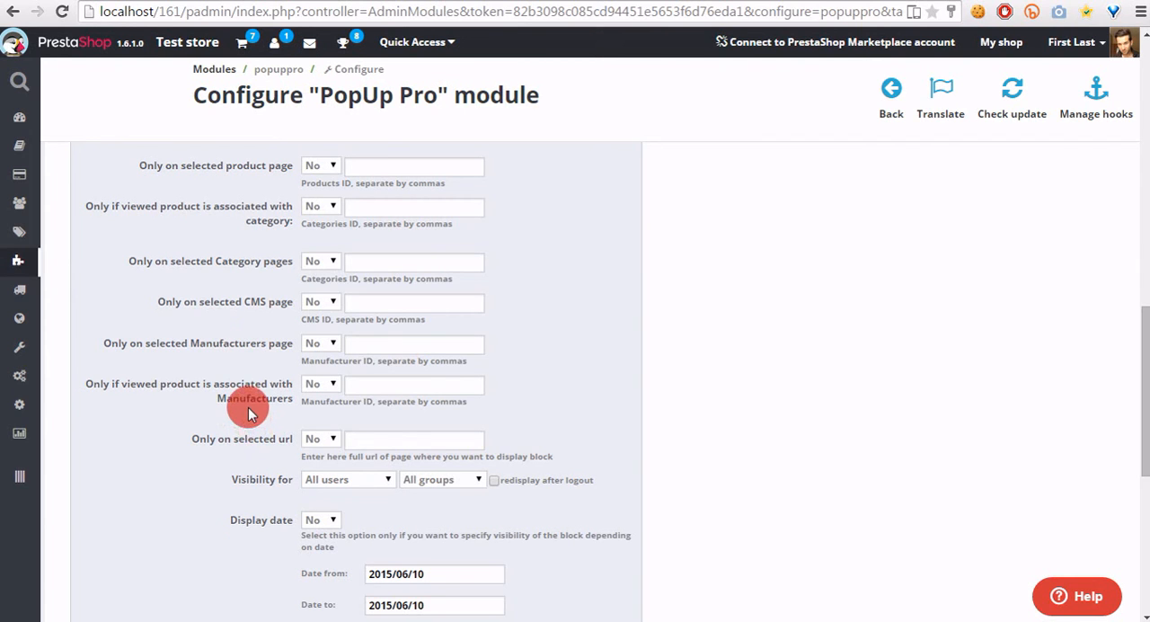
mouse_move(141, 404)
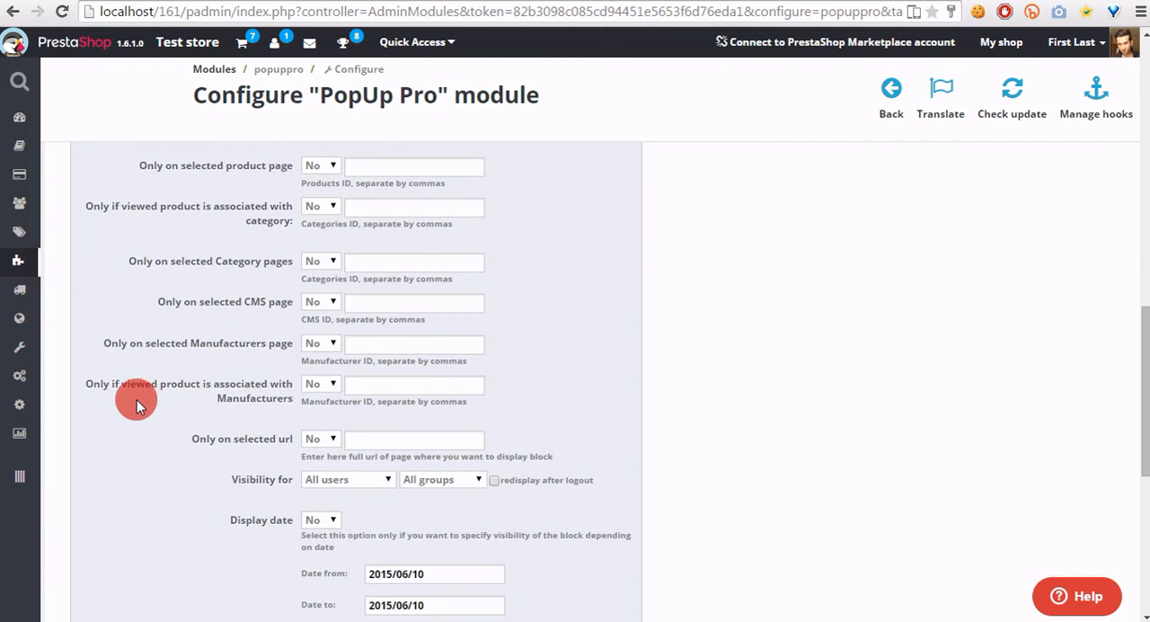
mouse_move(270, 453)
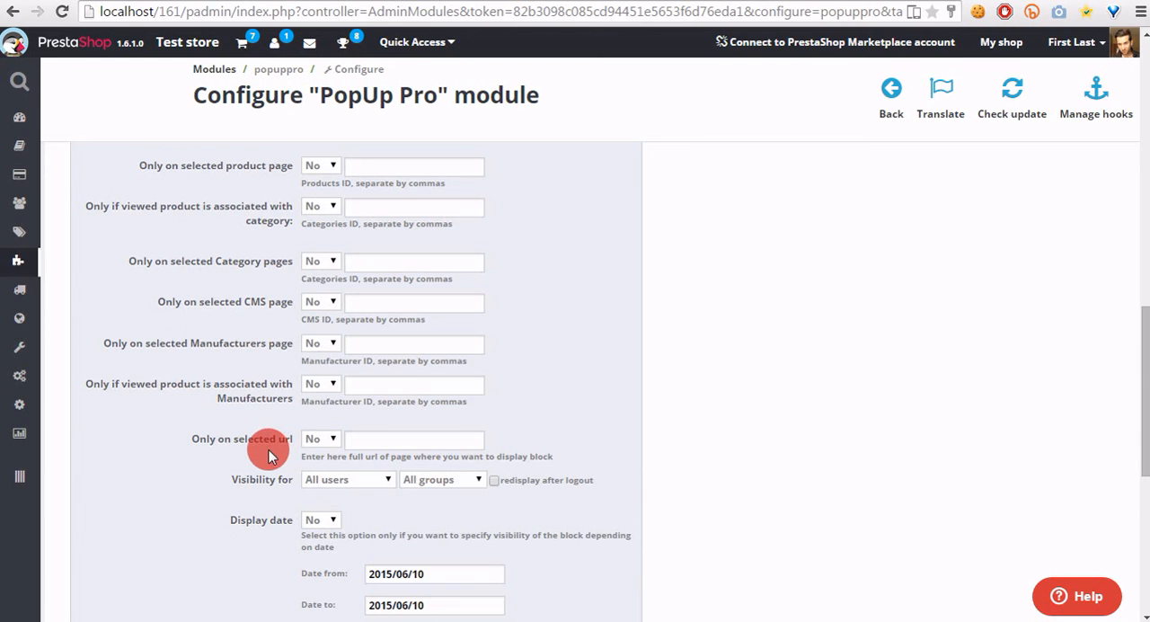
scroll(down, 3)
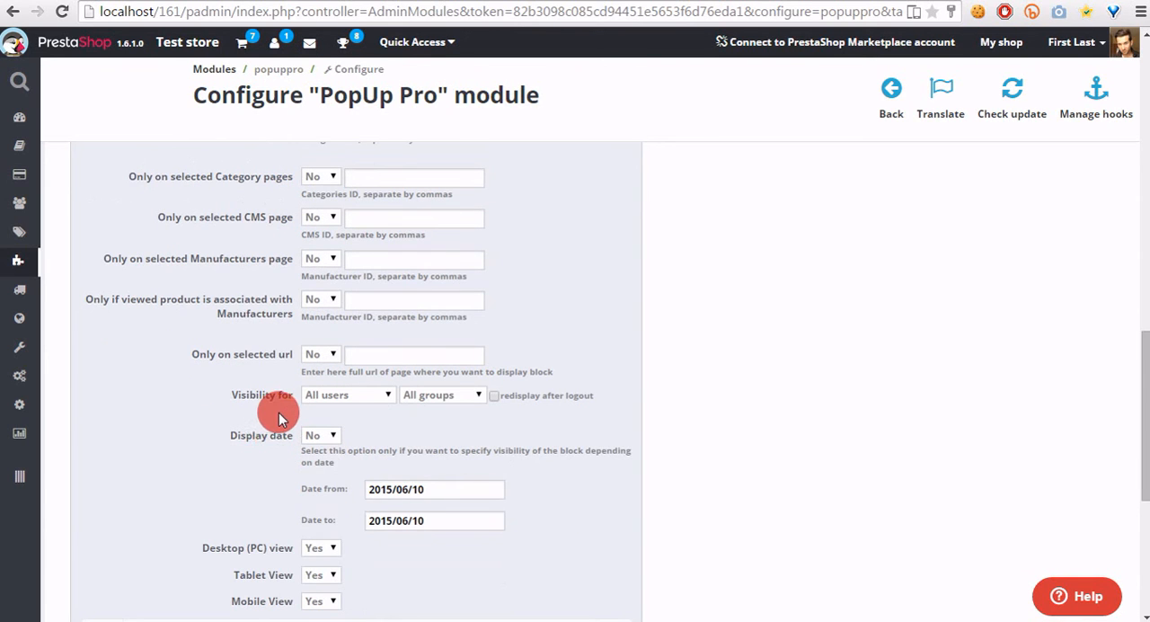
mouse_move(340, 414)
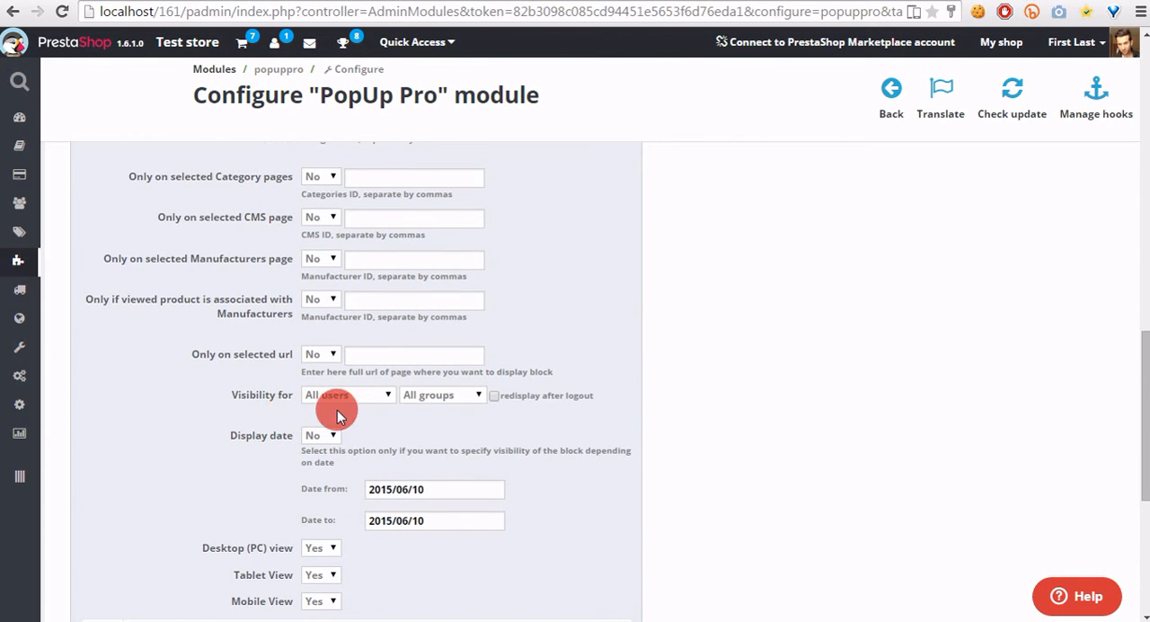
click(348, 393)
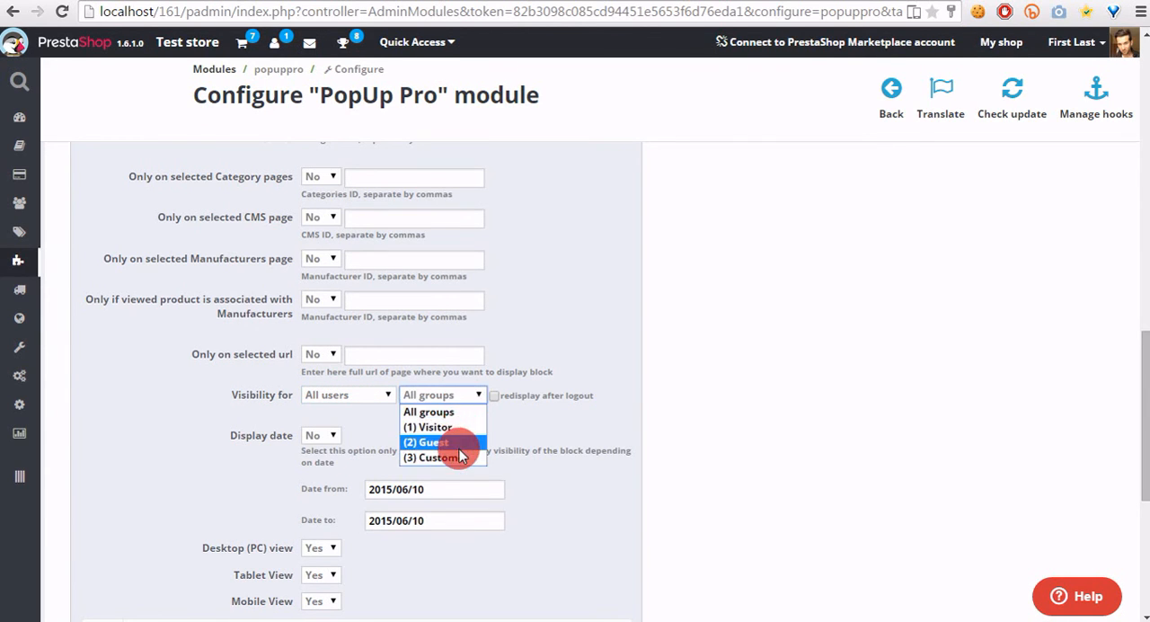
click(440, 393)
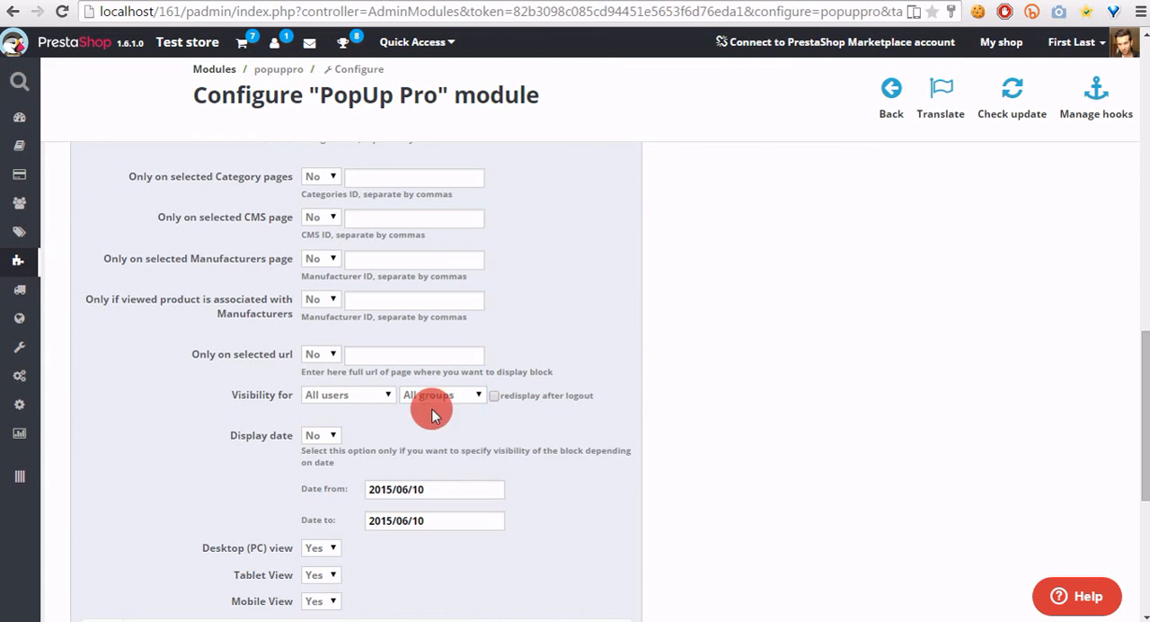
scroll(down, 3)
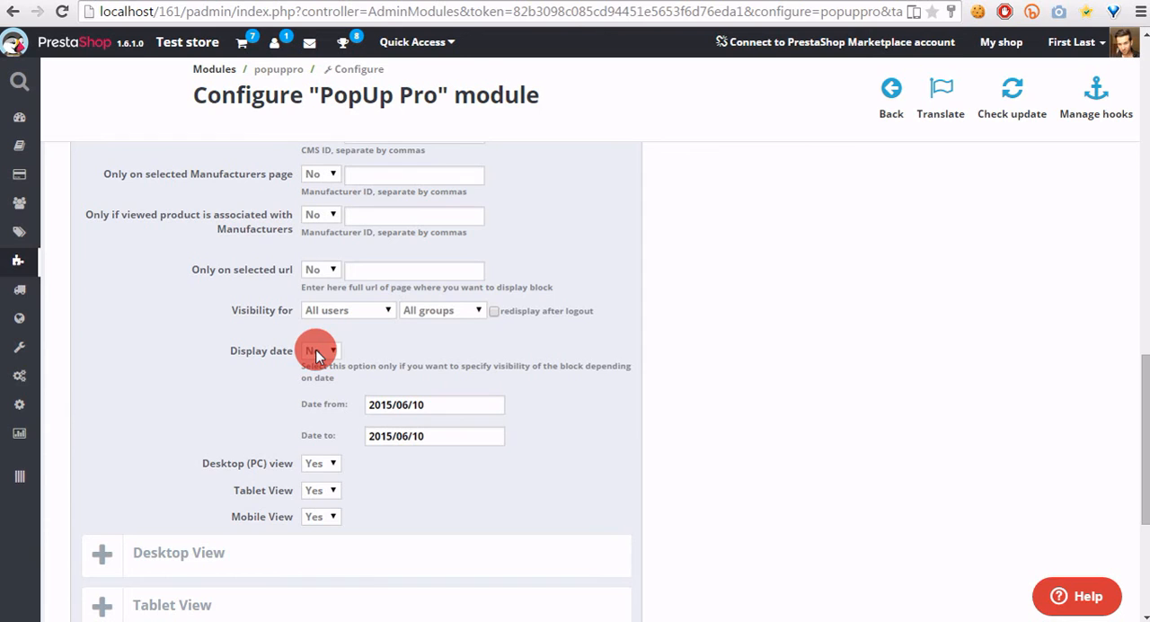
mouse_move(316, 338)
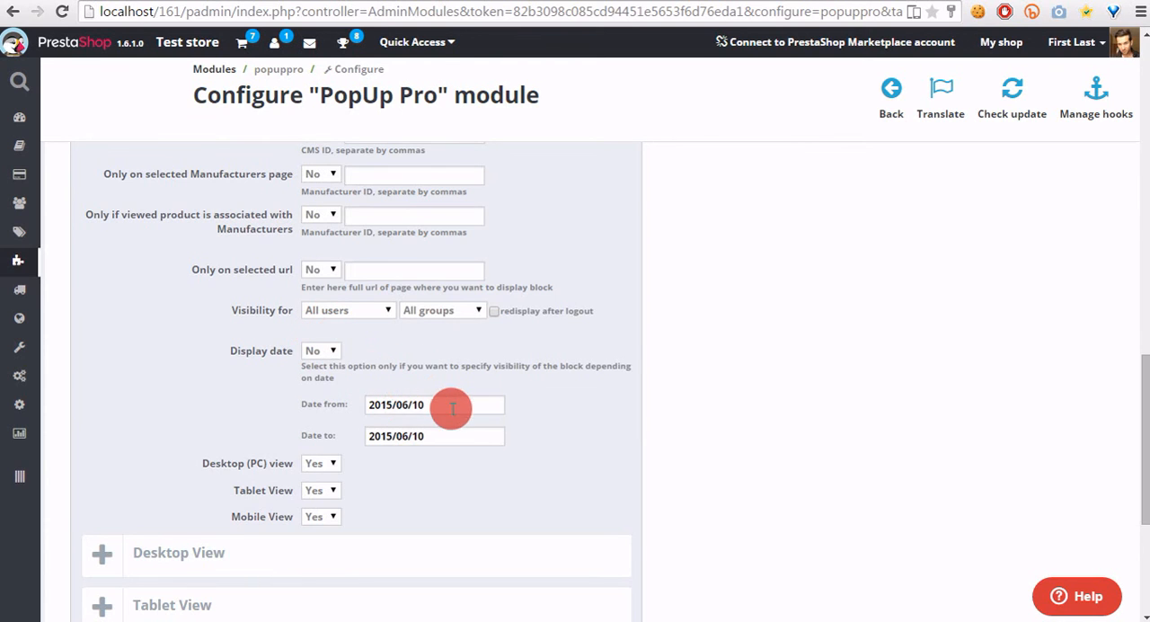
scroll(down, 3)
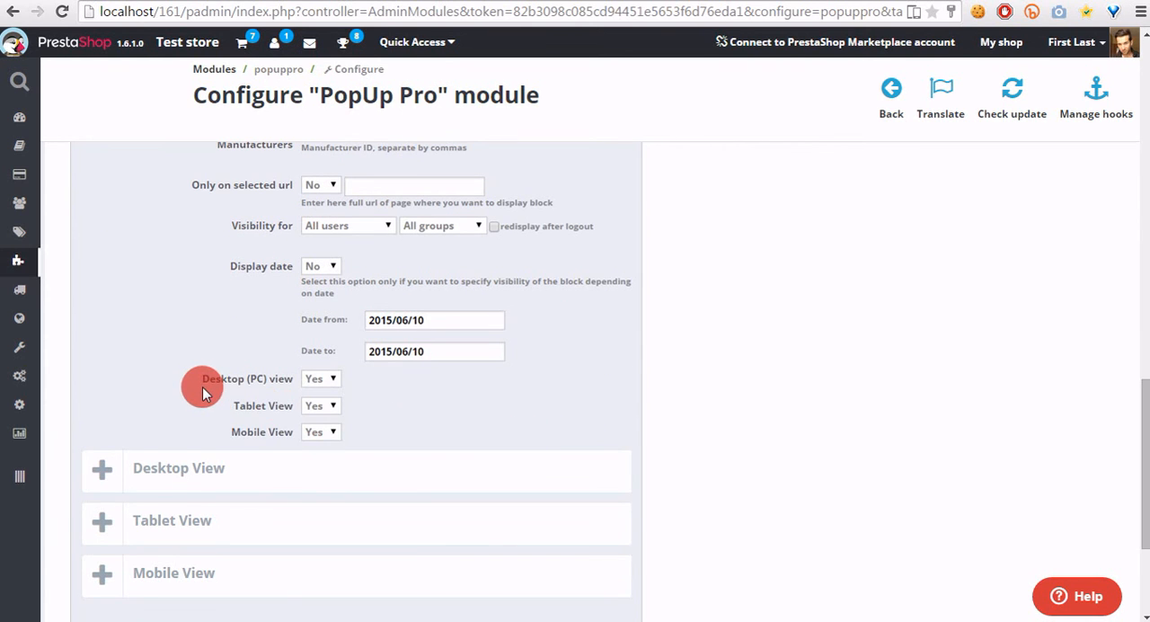
Expand the Desktop View content section, leaving Tablet and Mobile View collapsed
click(320, 377)
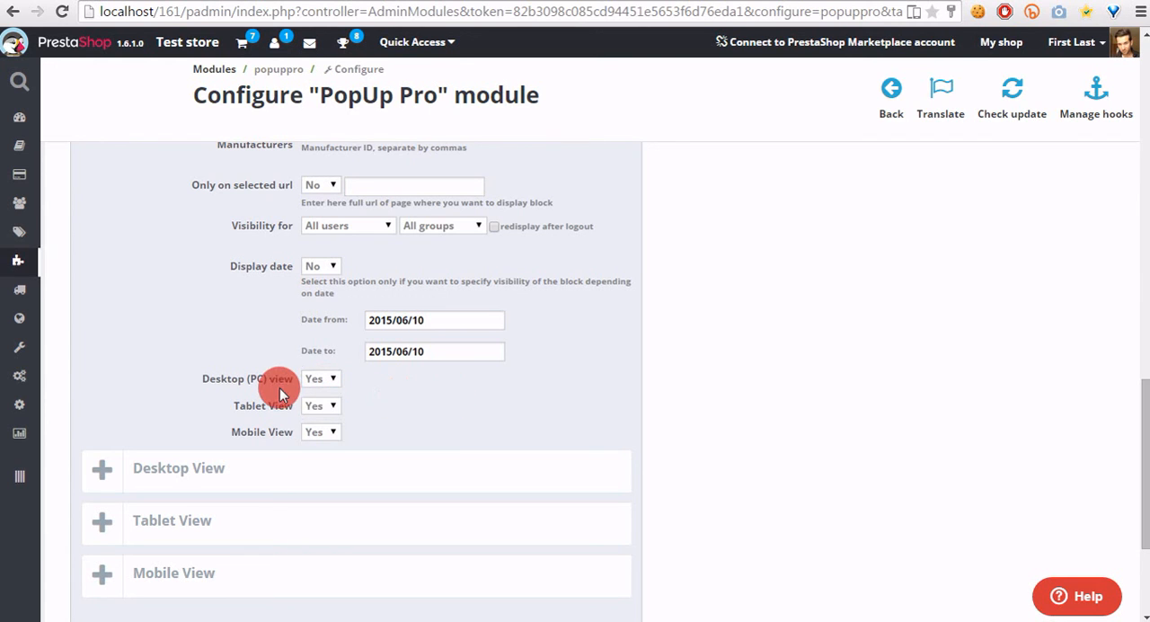
mouse_move(288, 450)
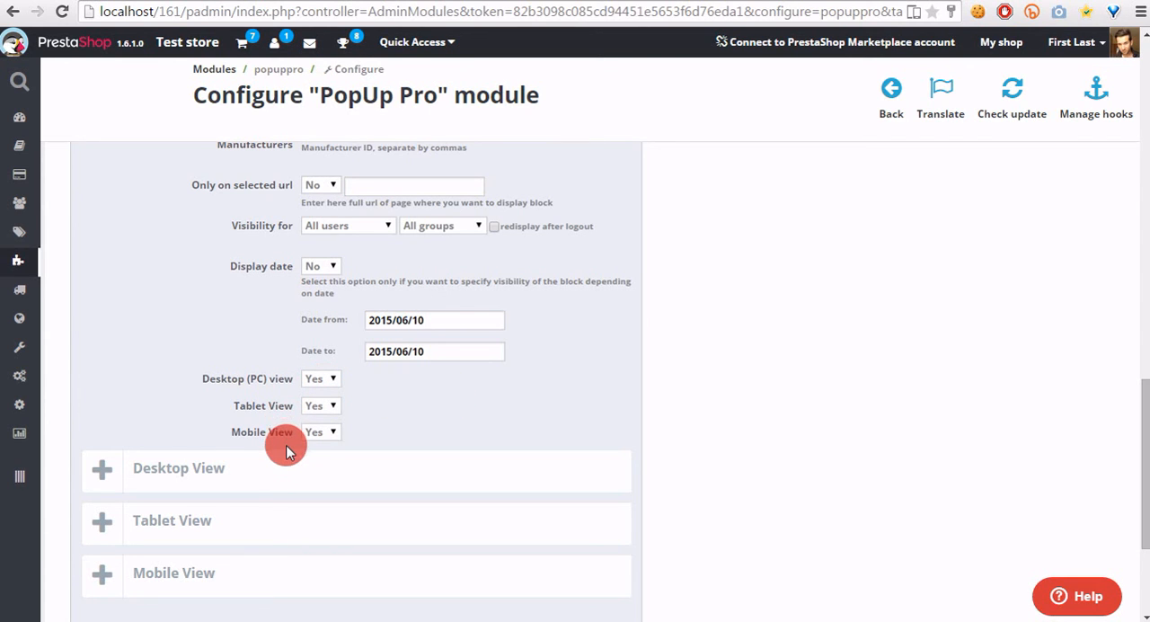
scroll(down, 3)
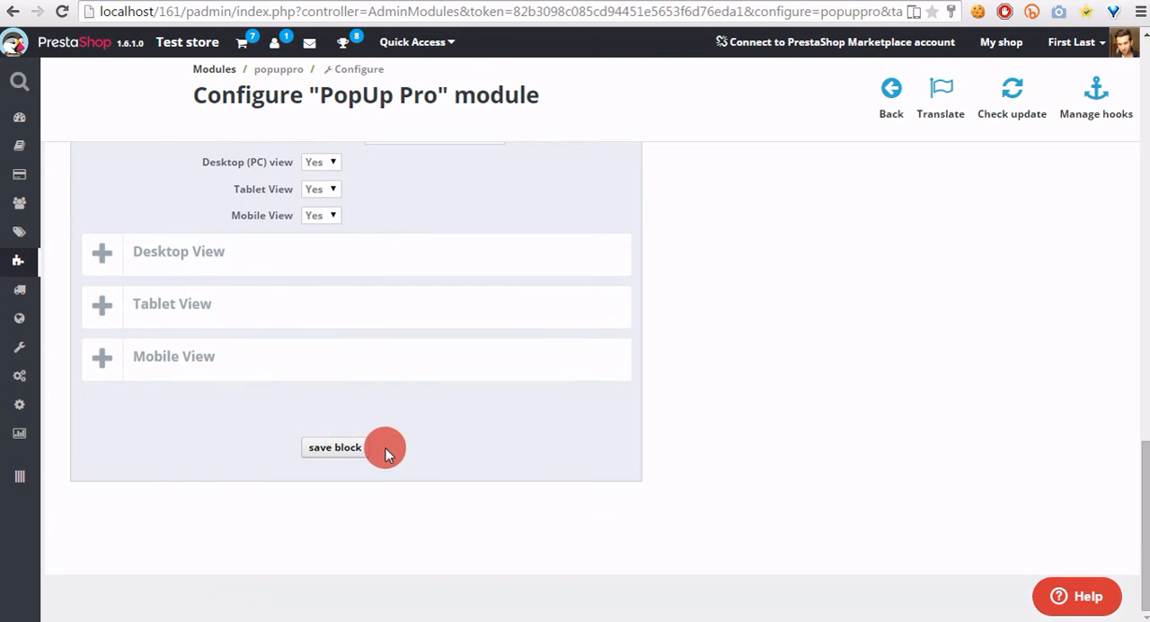
click(180, 252)
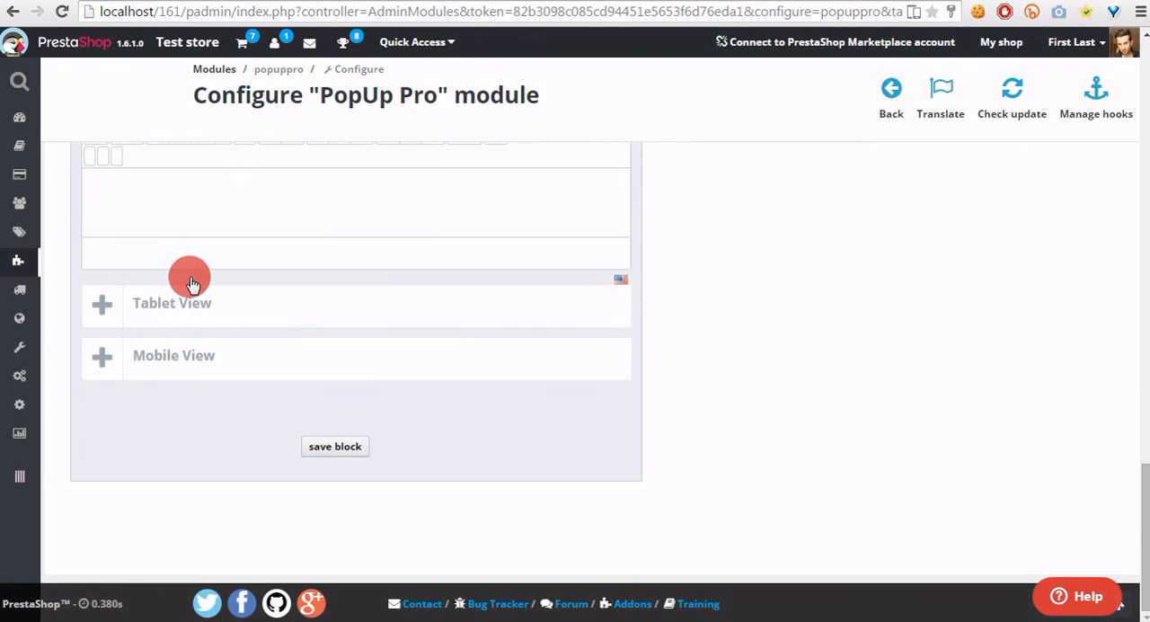
click(173, 356)
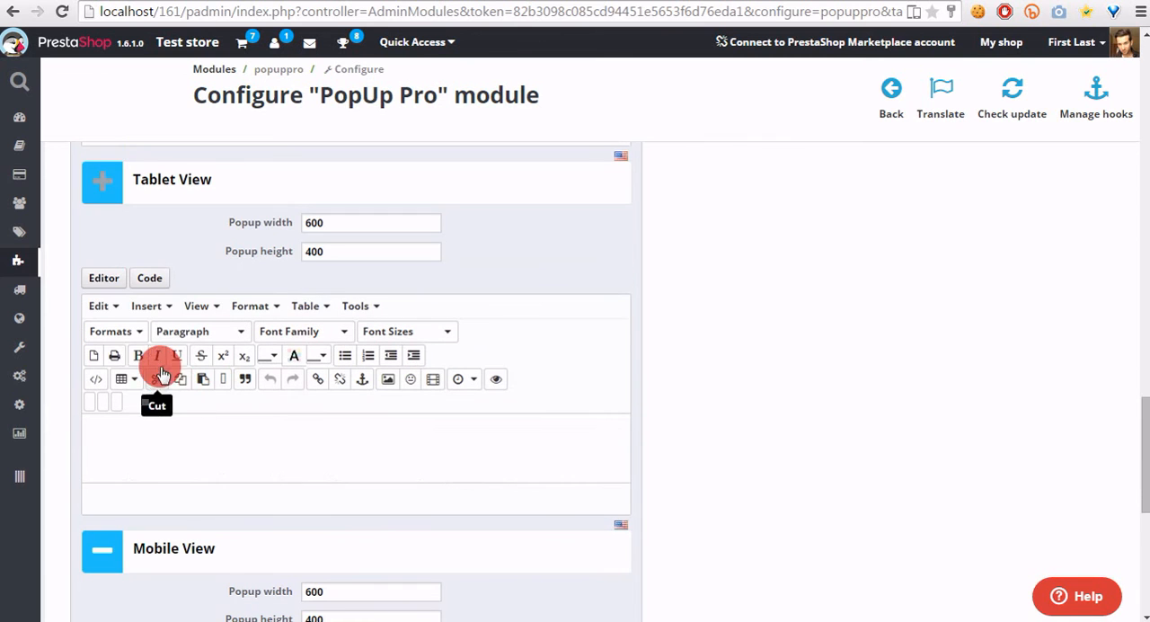
scroll(down, 3)
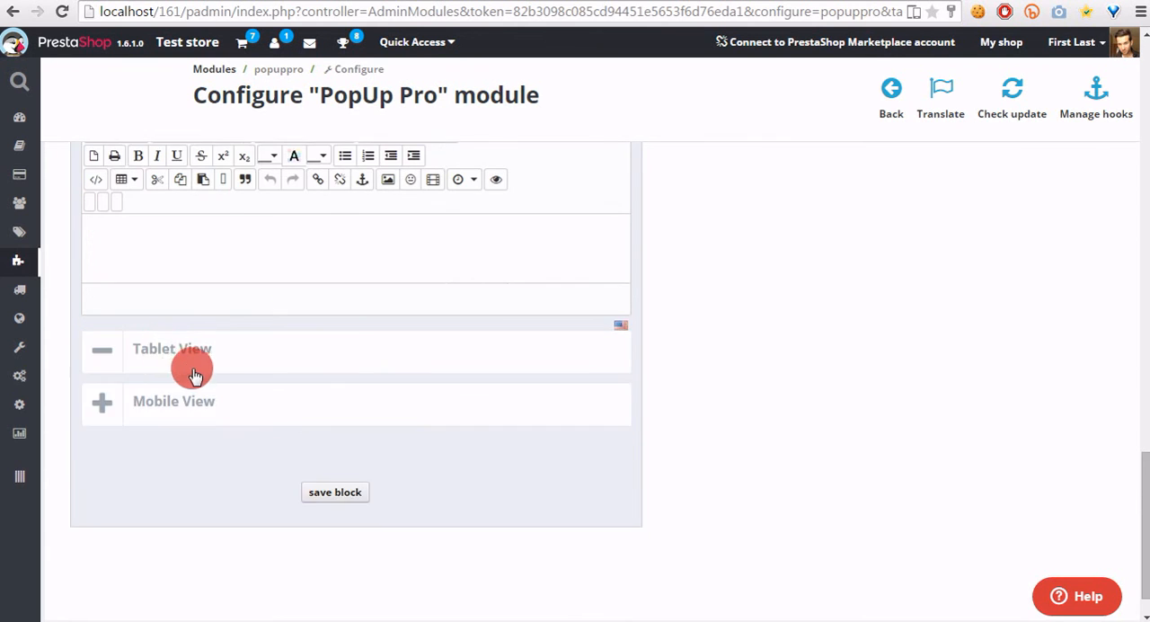
Enter 'Desktop view text' as the desktop popup content and save the block
click(100, 151)
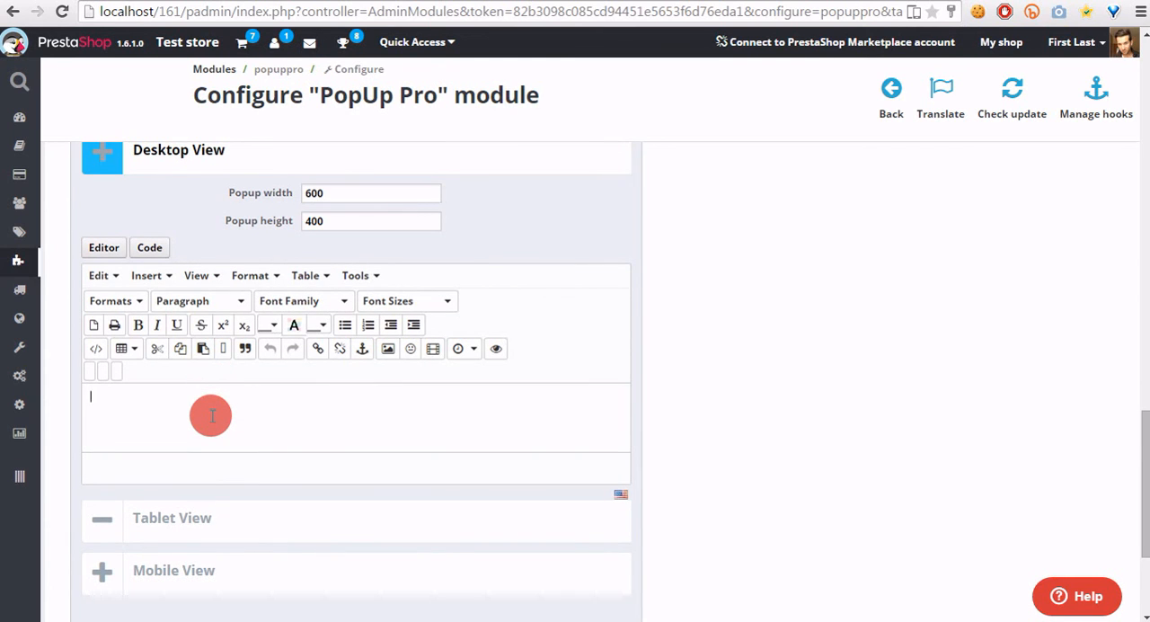
text(Dek)
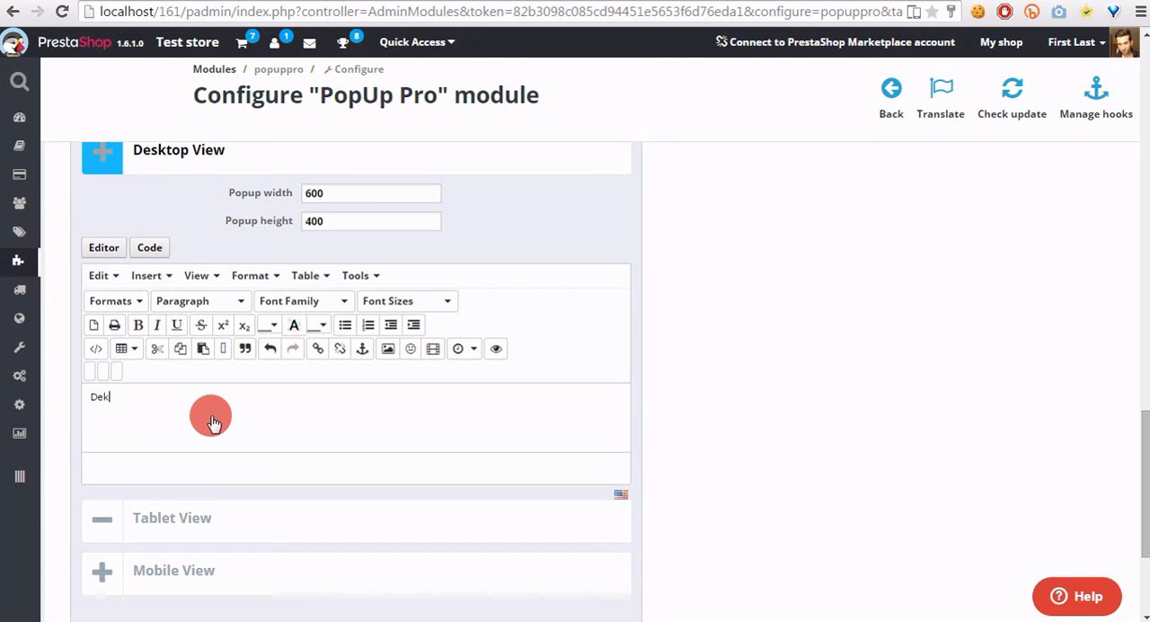
text(Desktop vi)
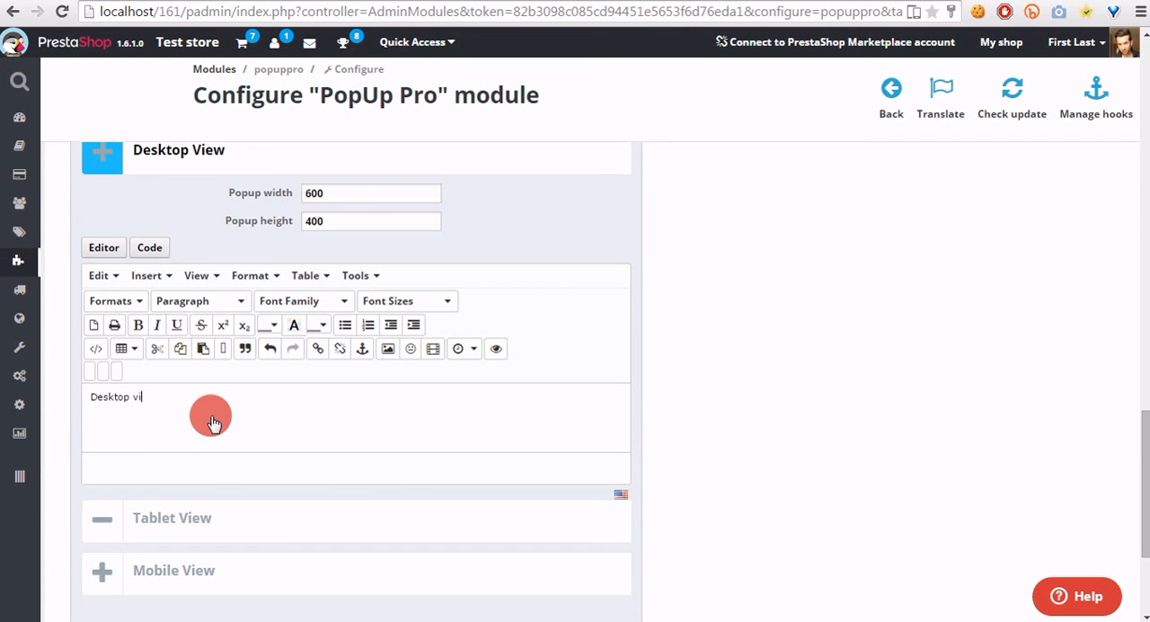
text(ew text)
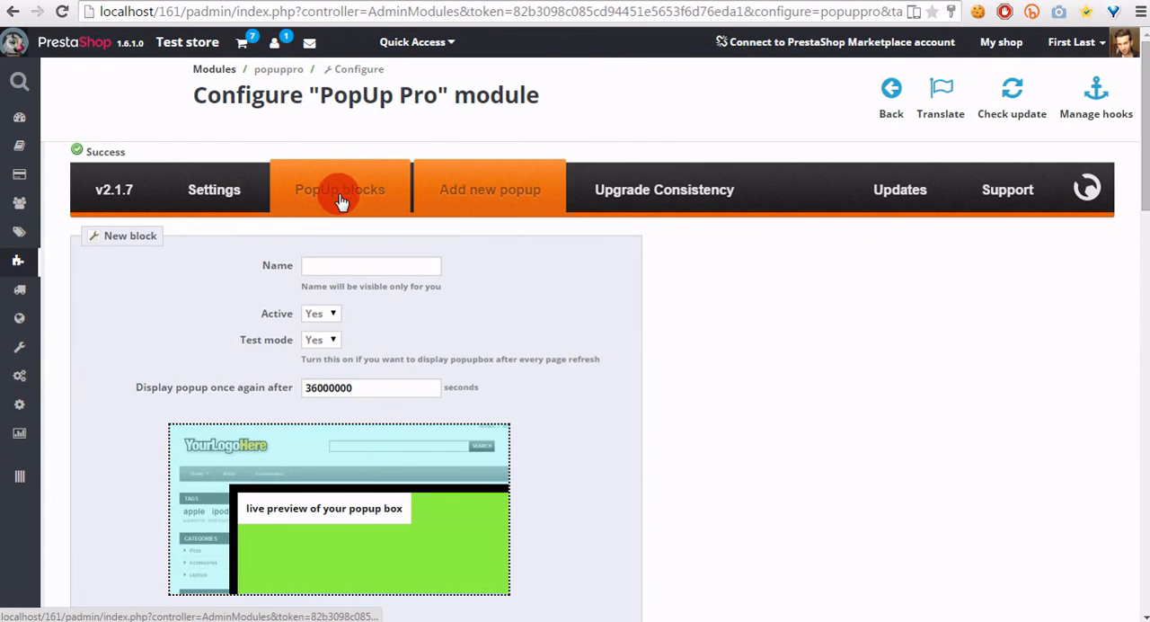
click(340, 191)
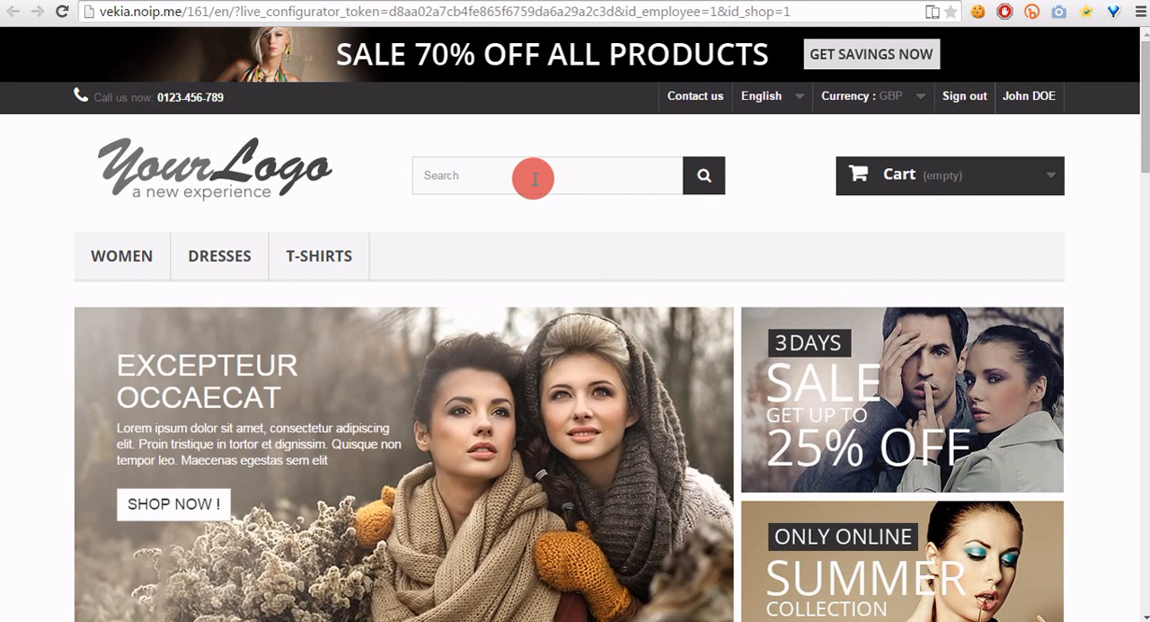
Load the shop front page so the 'Desktop view text' popup appears over it
click(534, 176)
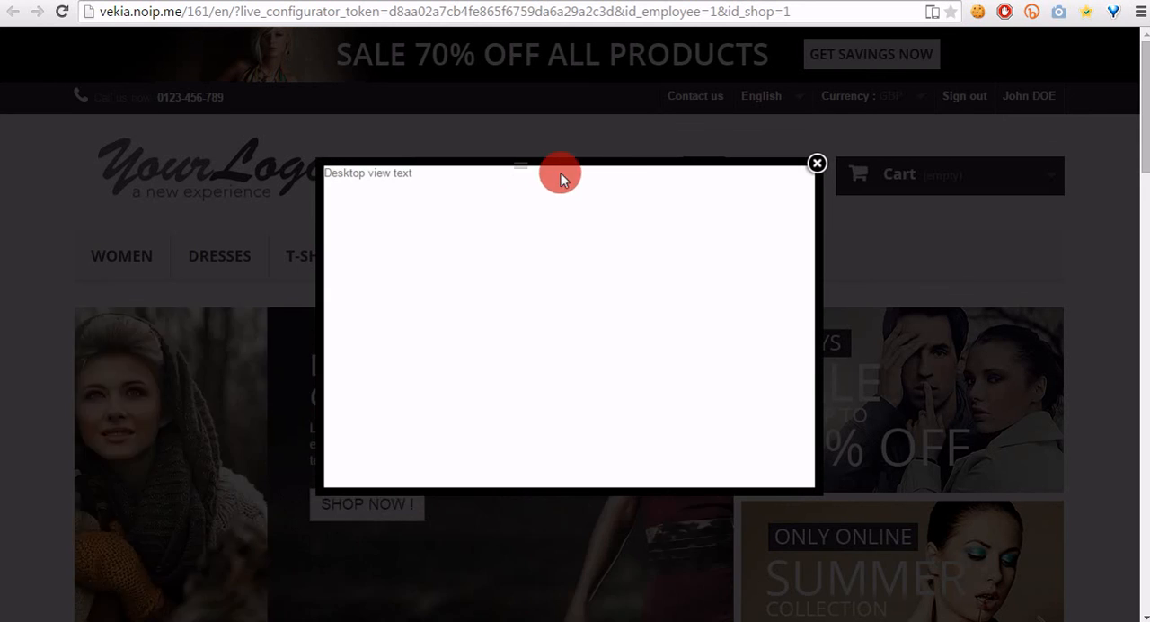